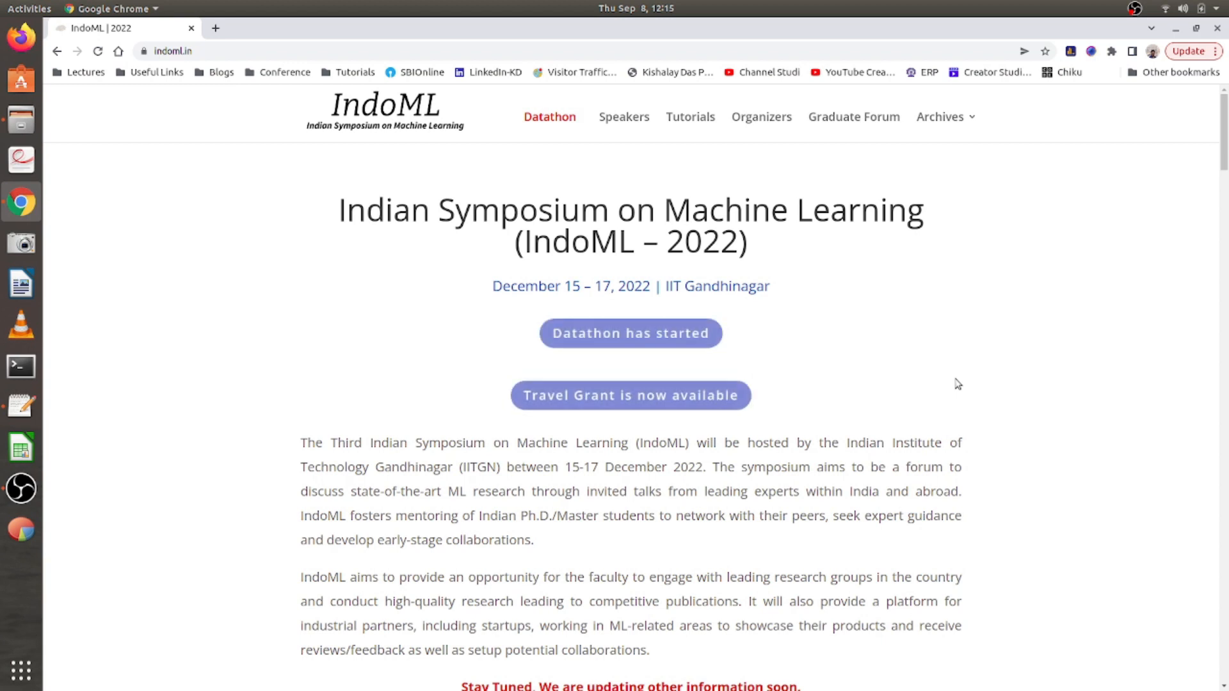
{"action": "mouse_move", "coordinate": [491, 292]}
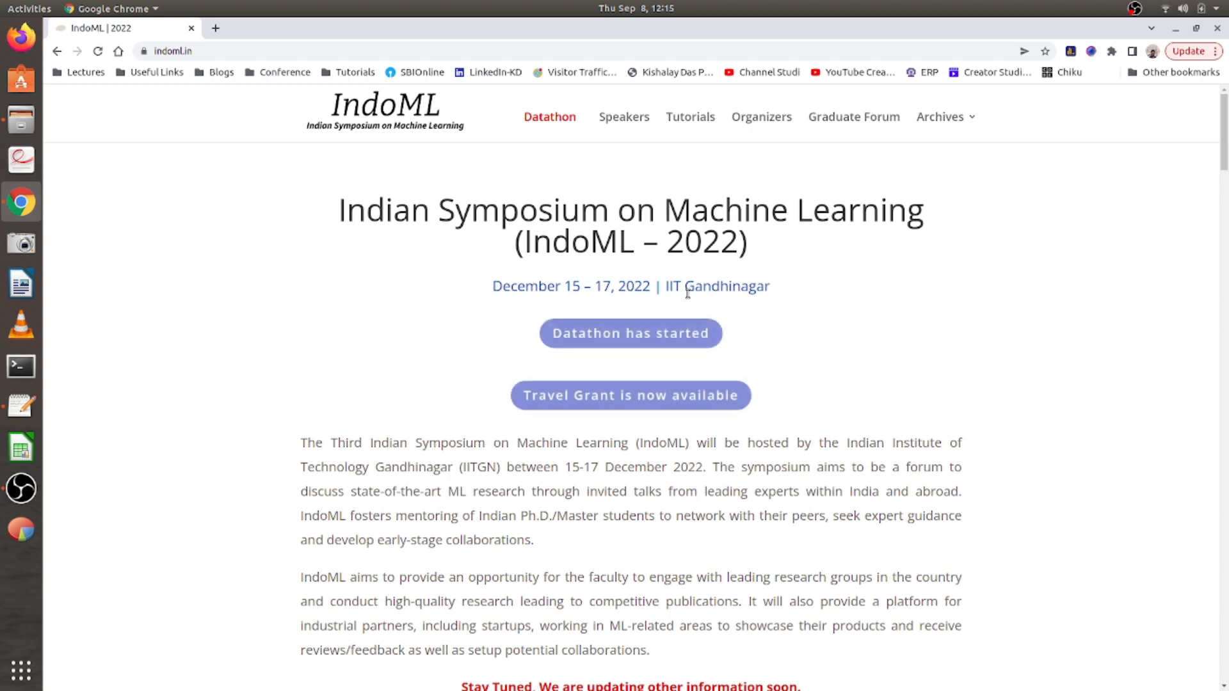
{"action": "mouse_move", "coordinate": [436, 272]}
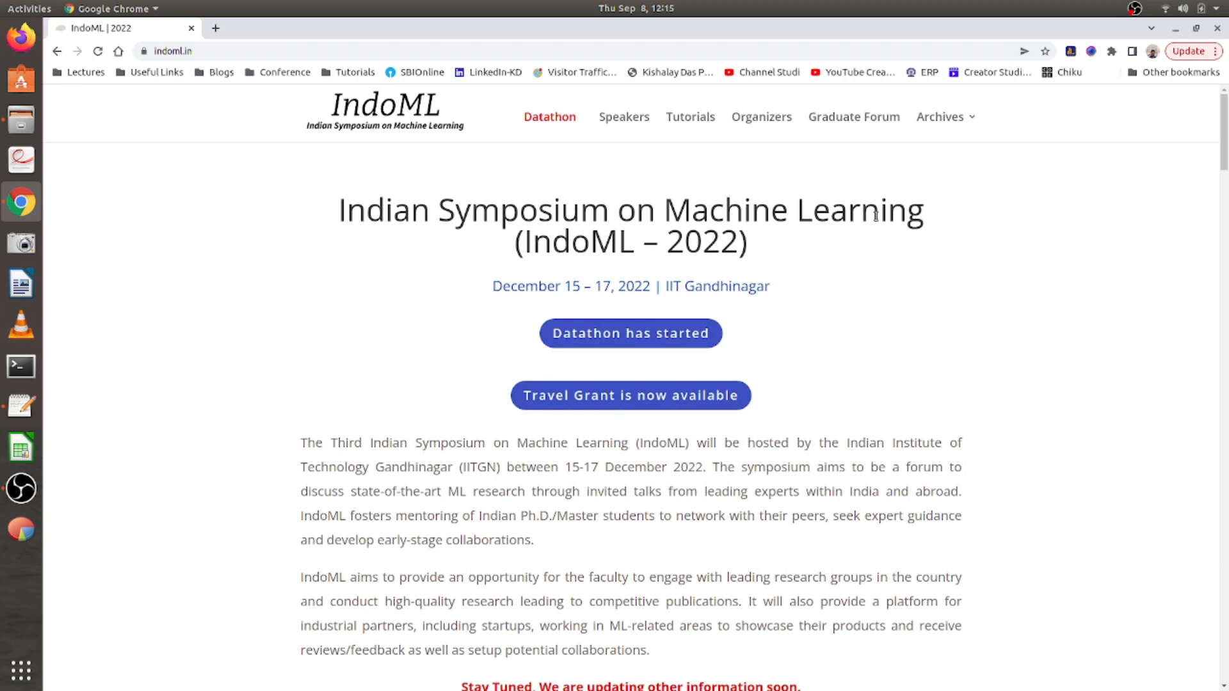
{"action": "mouse_move", "coordinate": [590, 422]}
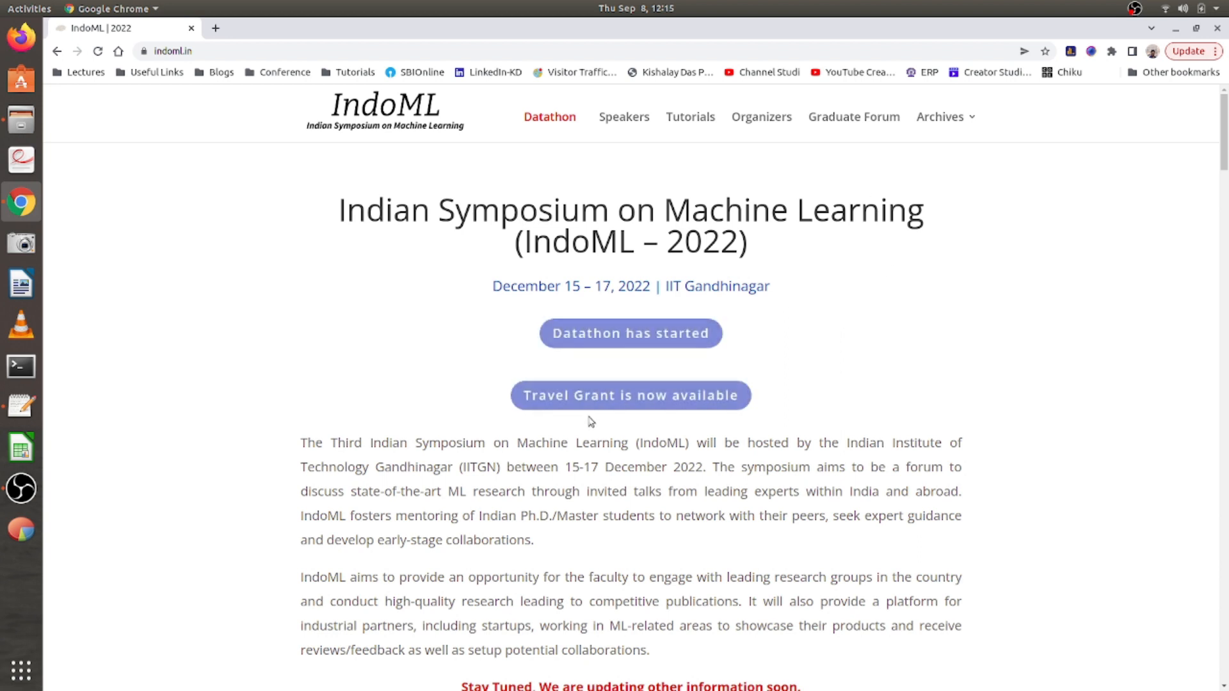
{"action": "mouse_move", "coordinate": [733, 406]}
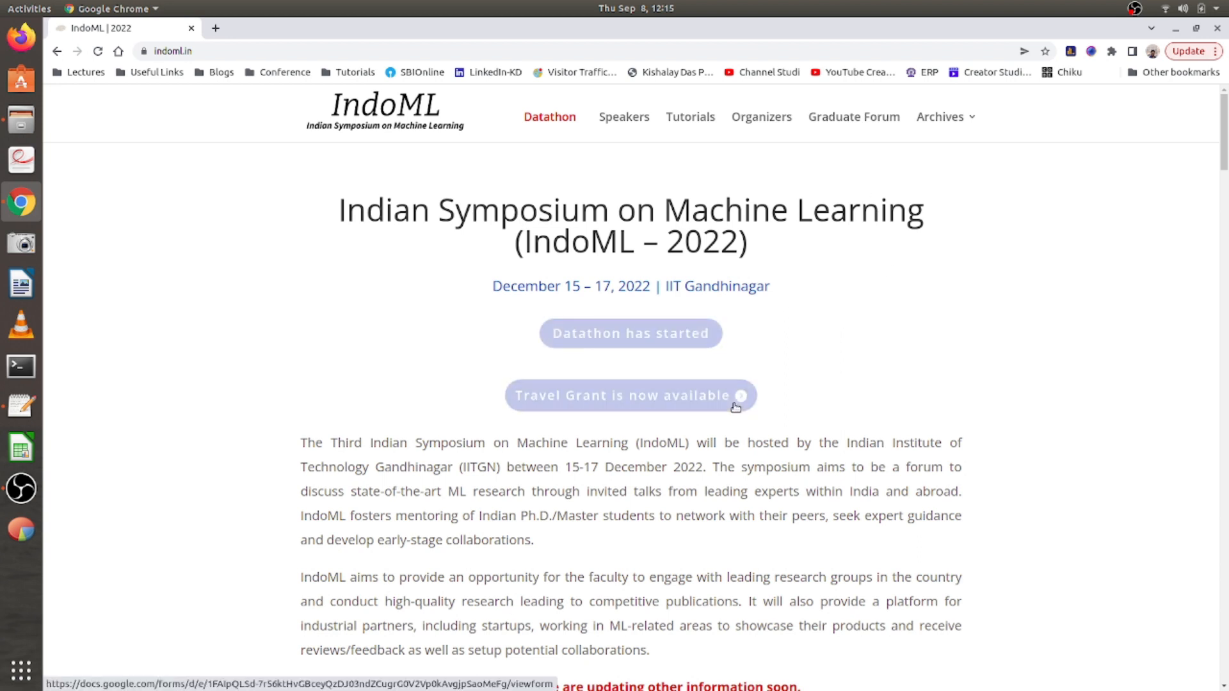
Jump to the Graduate Forum section from the IndoML 2022 home page navigation bar.
{"action": "left_click", "coordinate": [853, 117]}
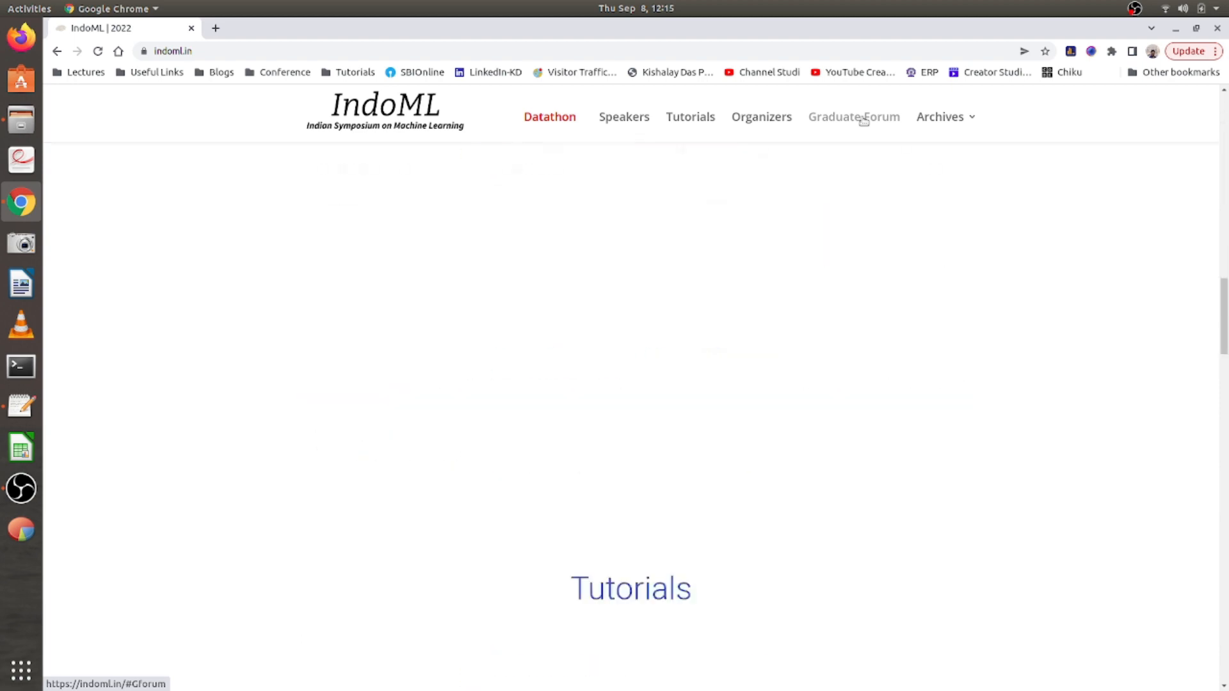
{"action": "left_click", "coordinate": [853, 116]}
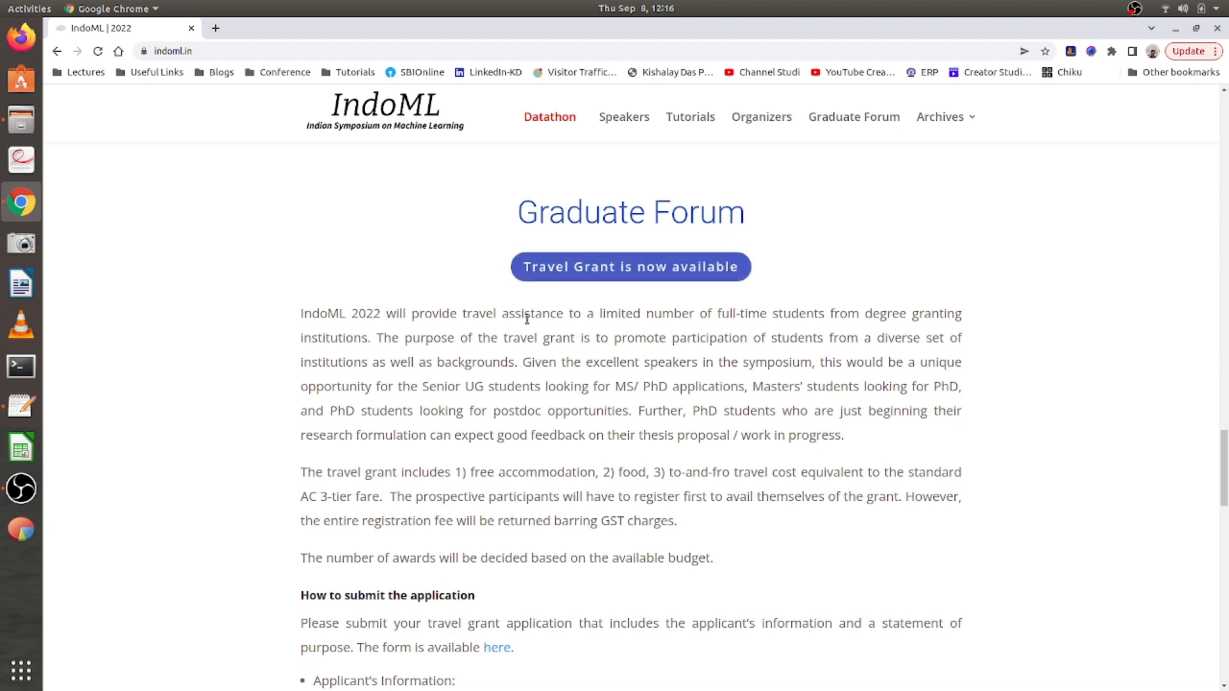
{"action": "mouse_move", "coordinate": [575, 356]}
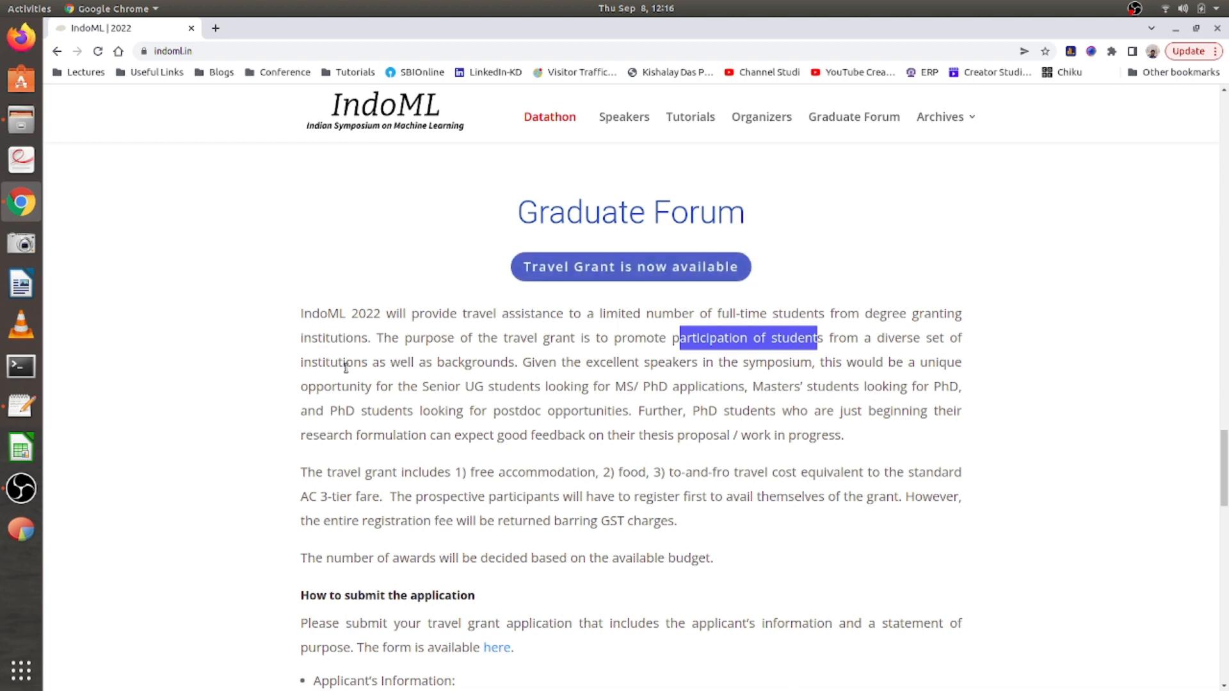
{"action": "mouse_move", "coordinate": [480, 552]}
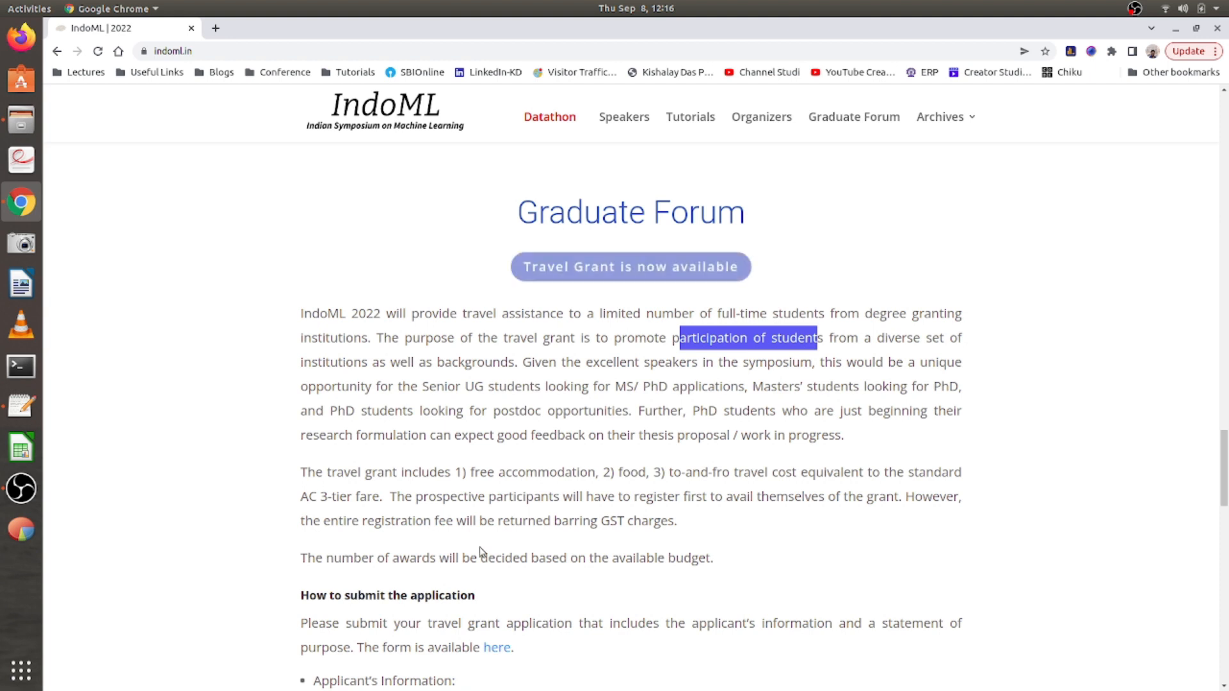
{"action": "mouse_move", "coordinate": [674, 381]}
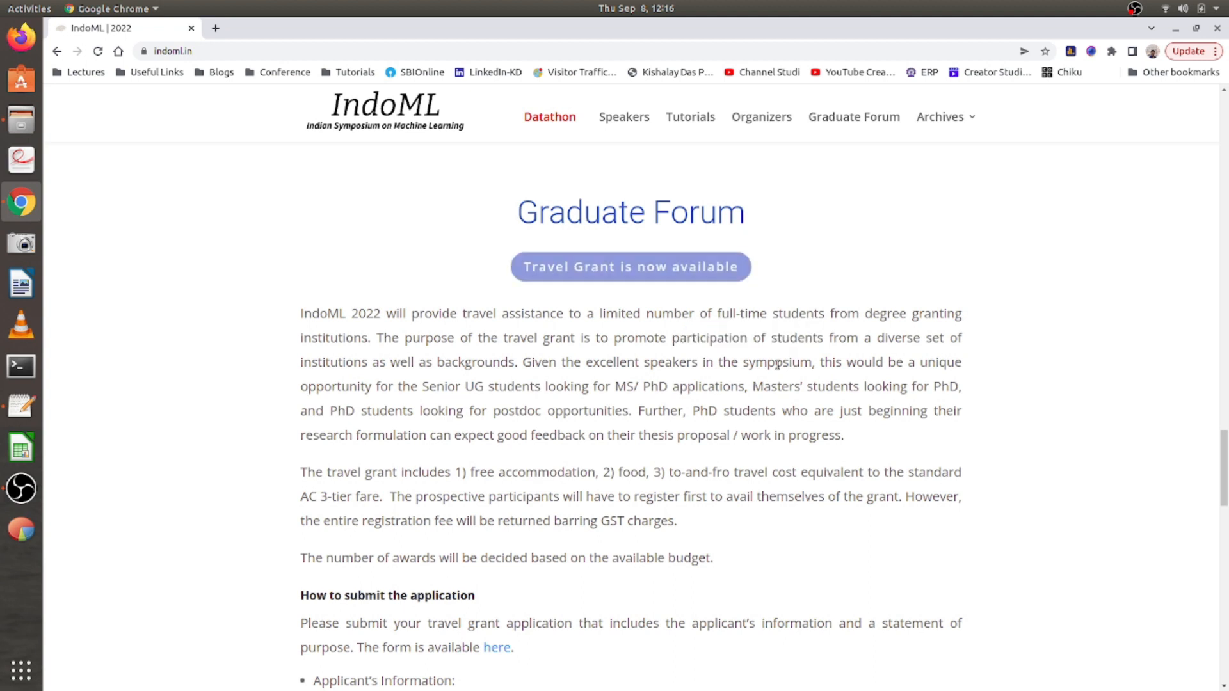
{"action": "mouse_move", "coordinate": [384, 406]}
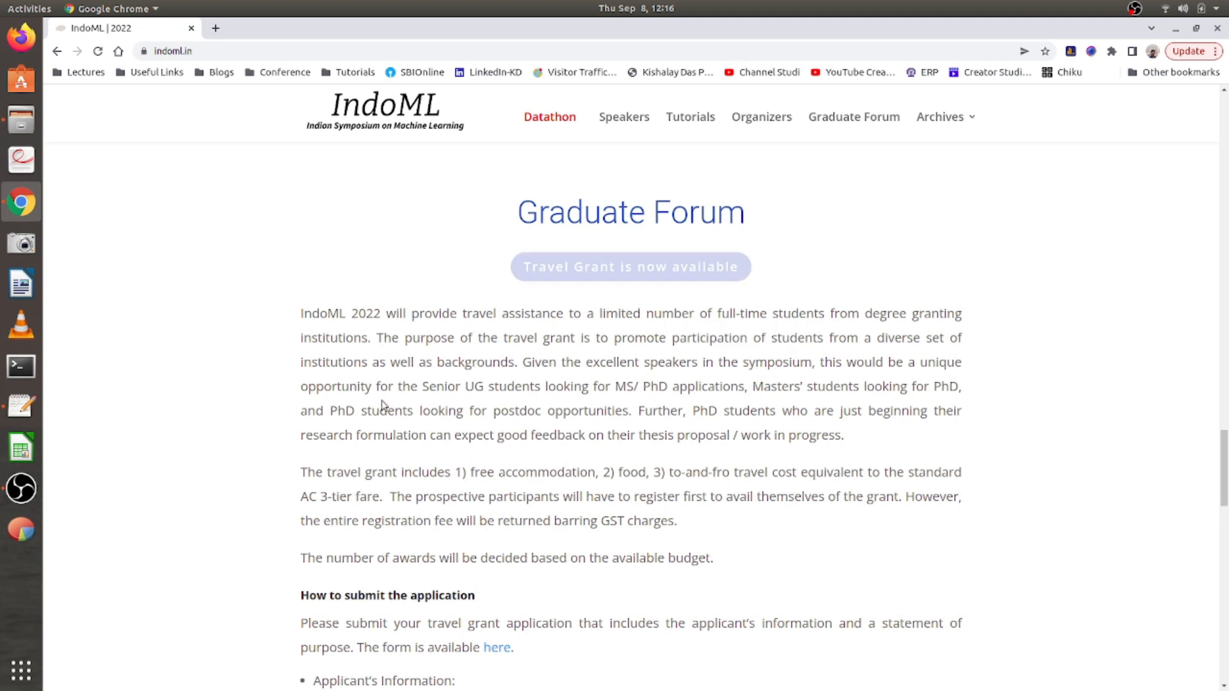
{"action": "mouse_move", "coordinate": [630, 266]}
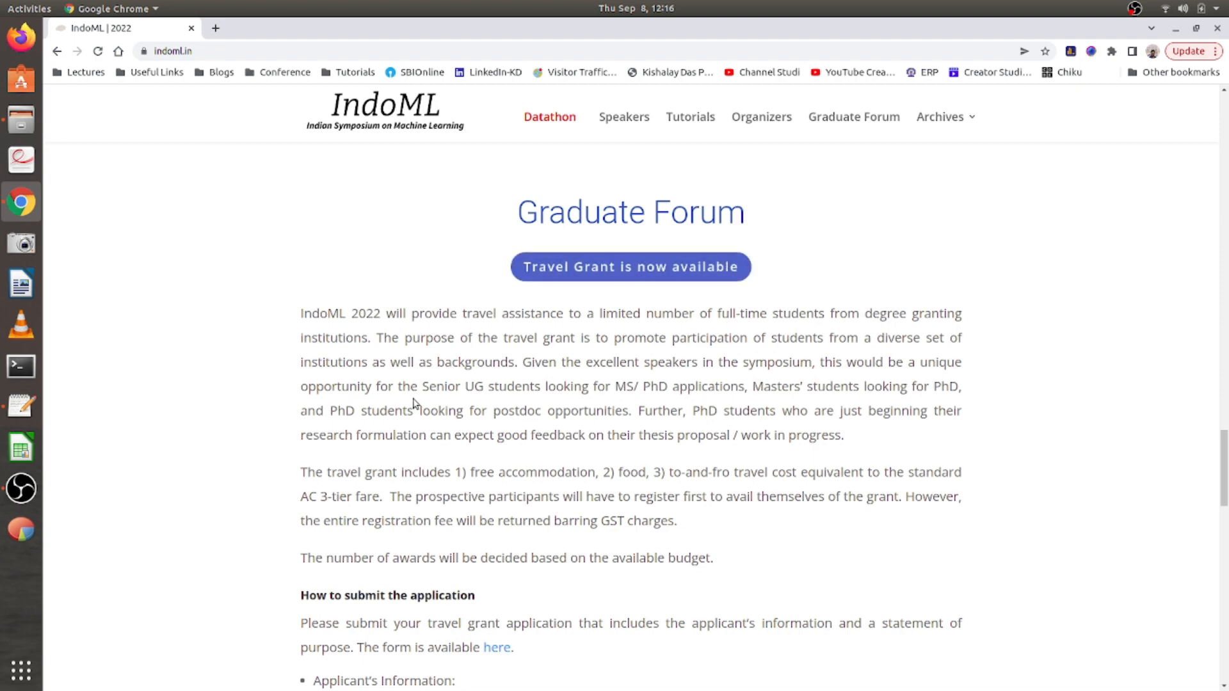
Browse the Confirmed Speakers cards, then return to the Graduate Forum travel grant section.
{"action": "left_click", "coordinate": [623, 116]}
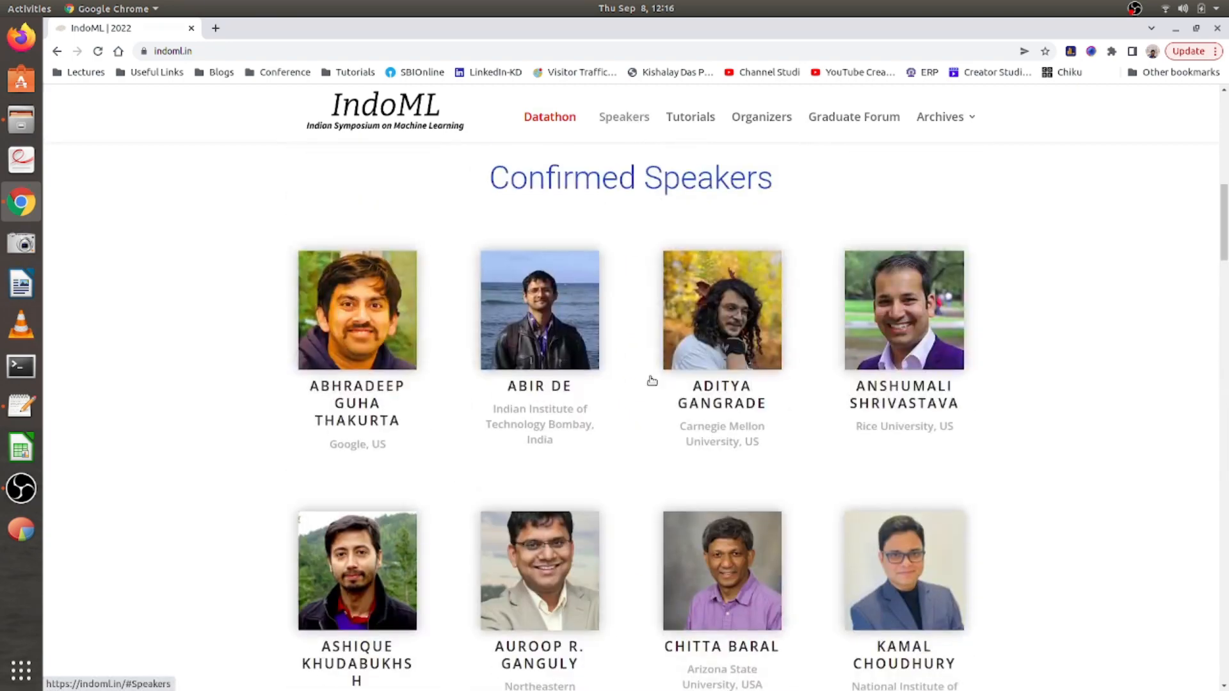
{"action": "scroll", "scroll_direction": "down", "scroll_amount": 3}
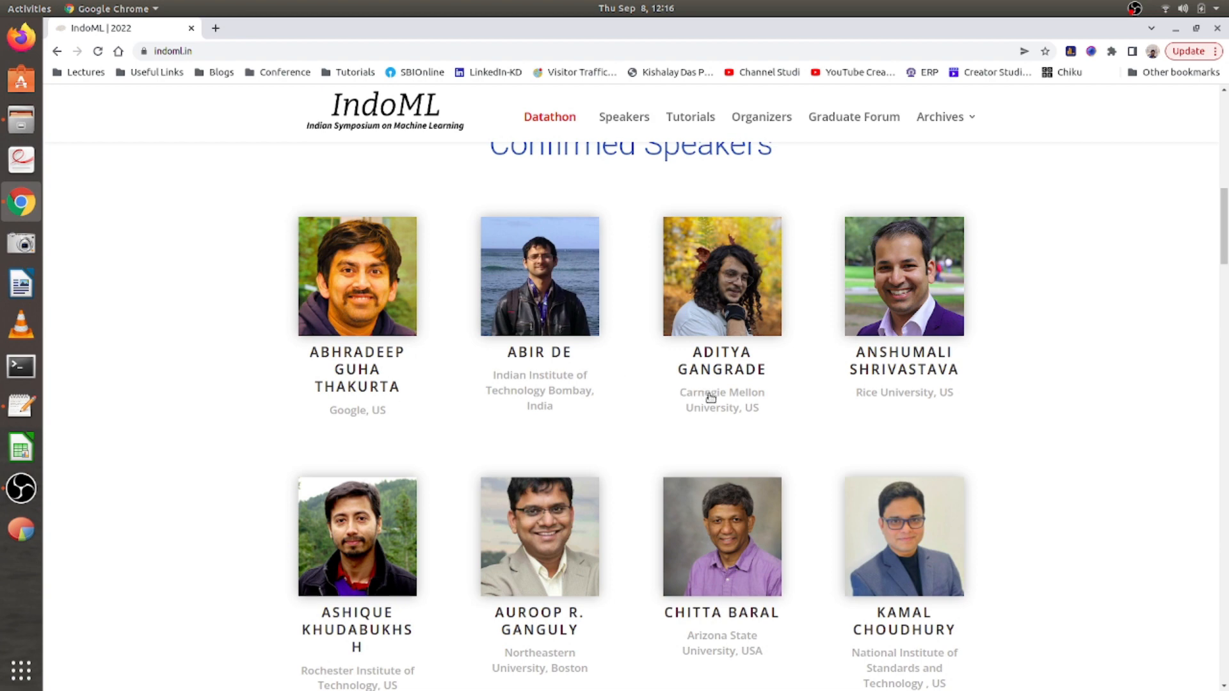
{"action": "mouse_move", "coordinate": [416, 525]}
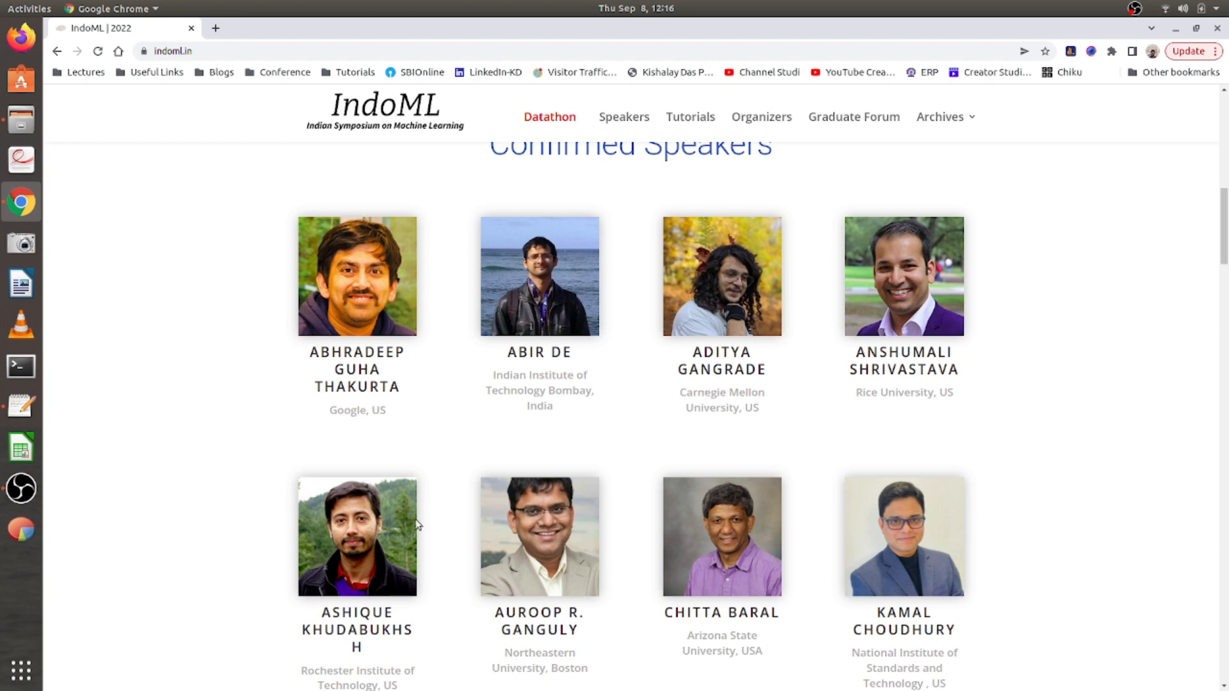
{"action": "mouse_move", "coordinate": [429, 521]}
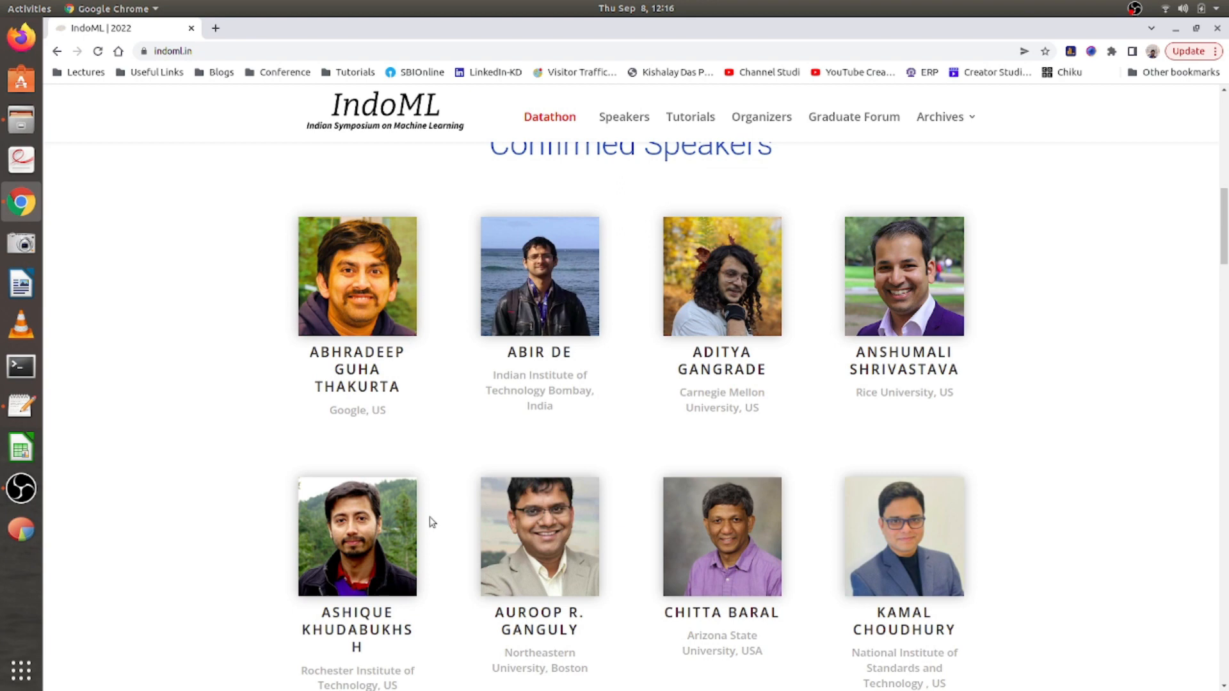
{"action": "scroll", "scroll_direction": "down", "scroll_amount": 3}
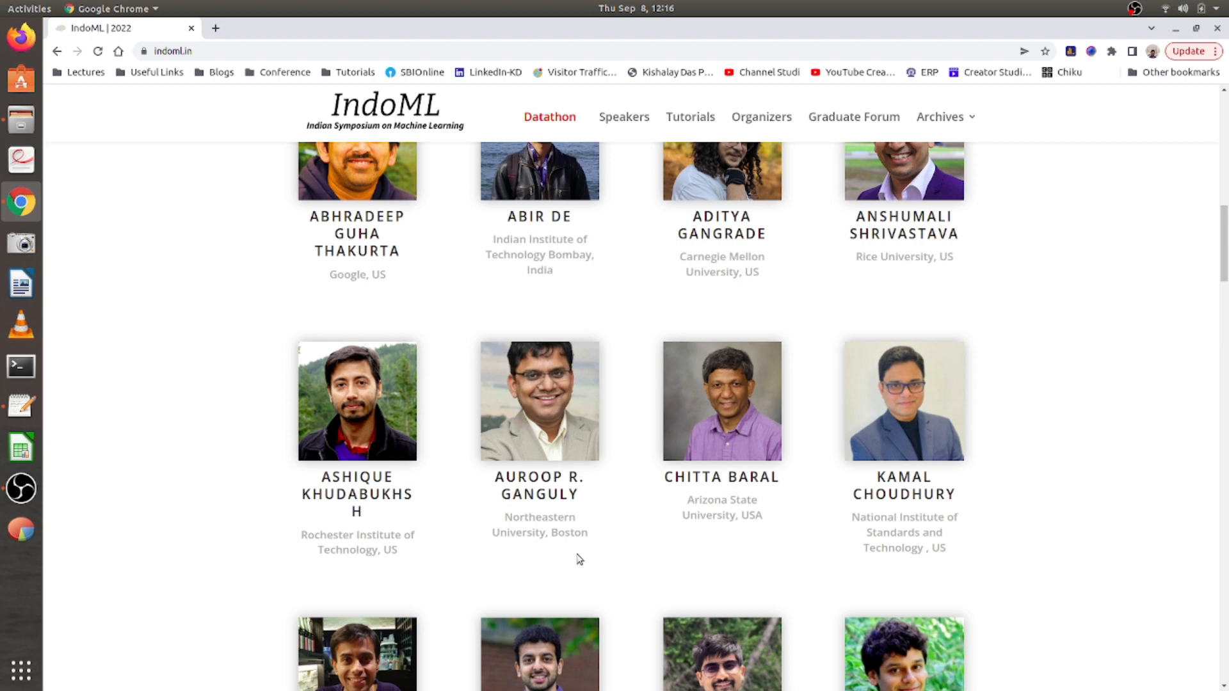
{"action": "scroll", "scroll_direction": "down", "scroll_amount": 3}
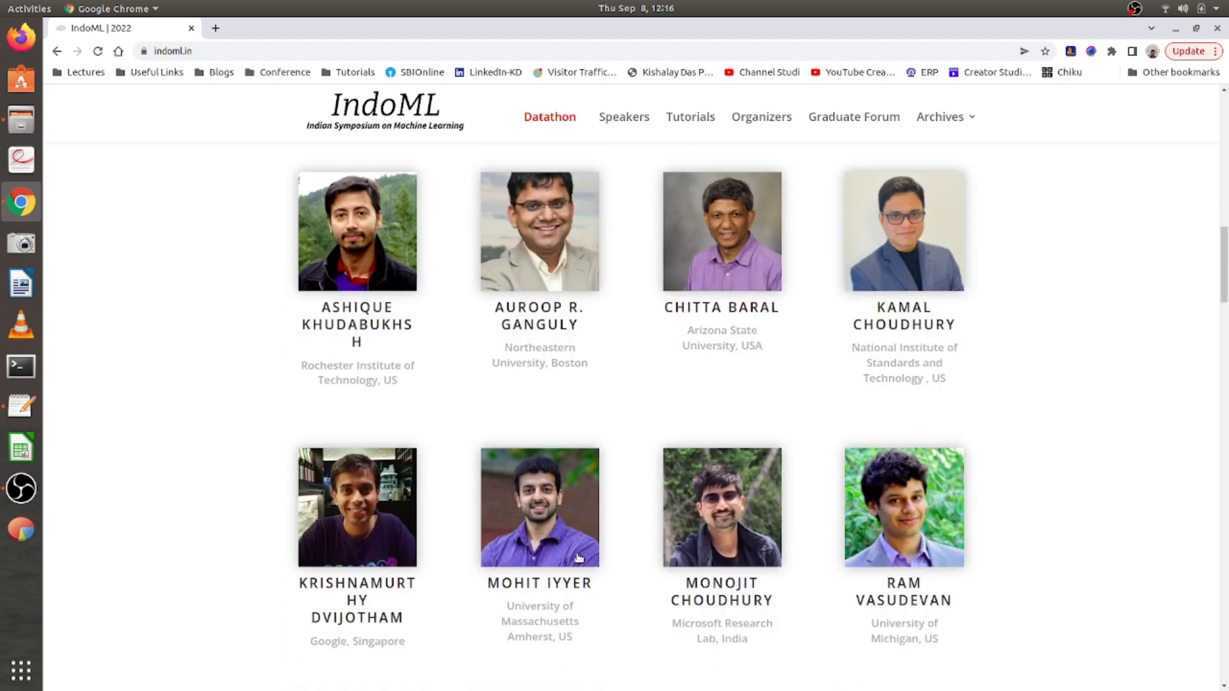
{"action": "mouse_move", "coordinate": [703, 363]}
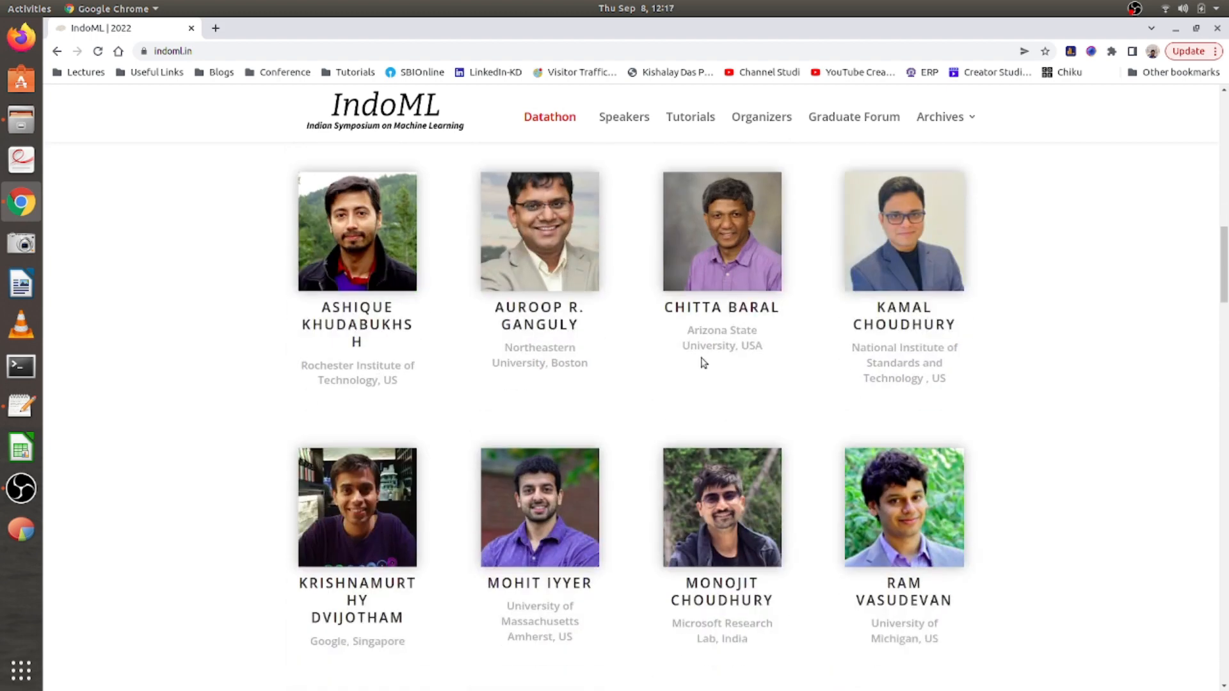
{"action": "mouse_move", "coordinate": [670, 406]}
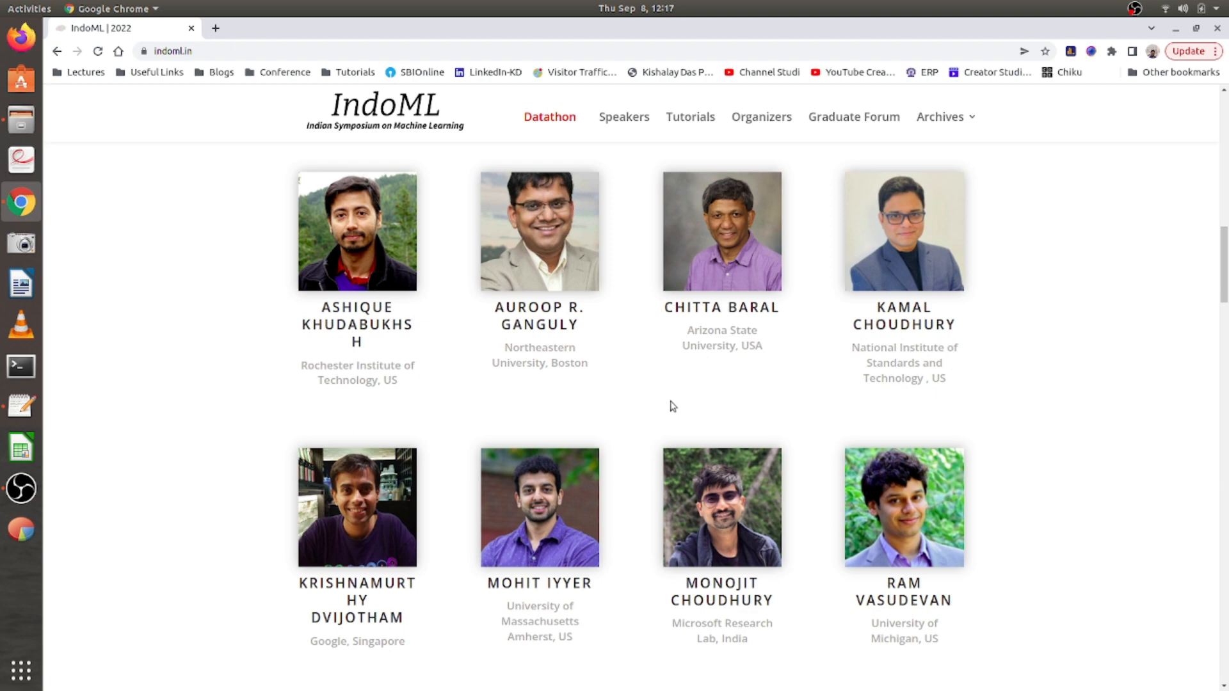
{"action": "scroll", "scroll_direction": "down", "scroll_amount": 3}
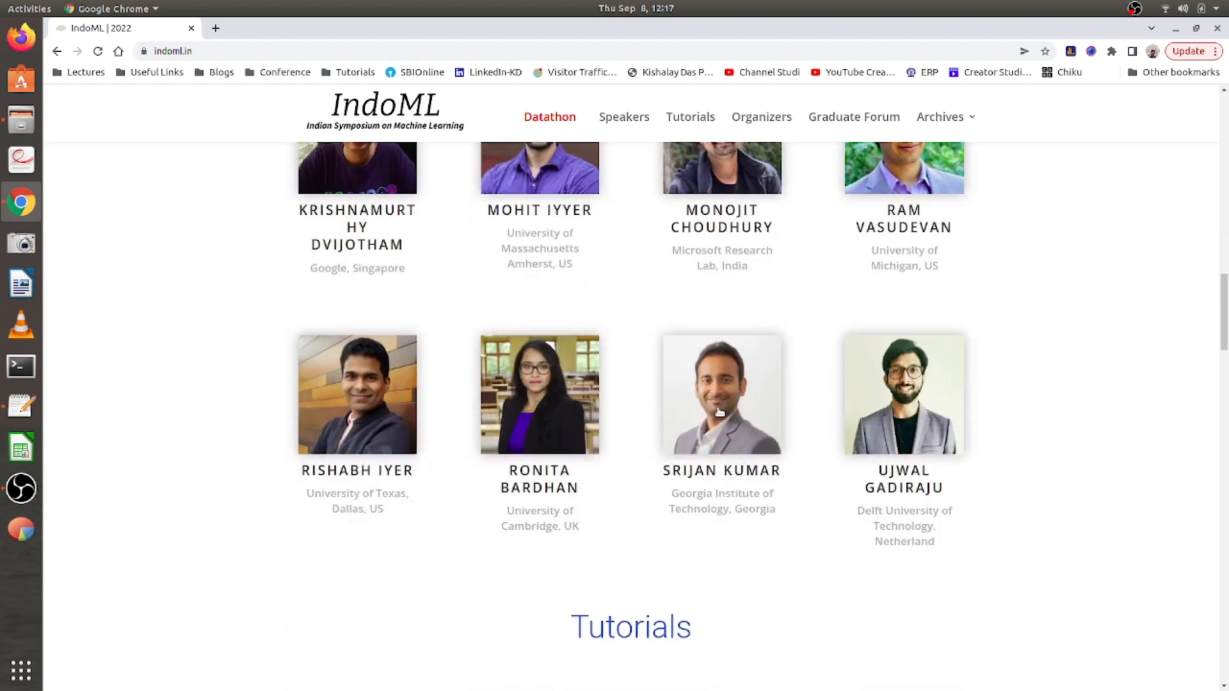
{"action": "mouse_move", "coordinate": [802, 100]}
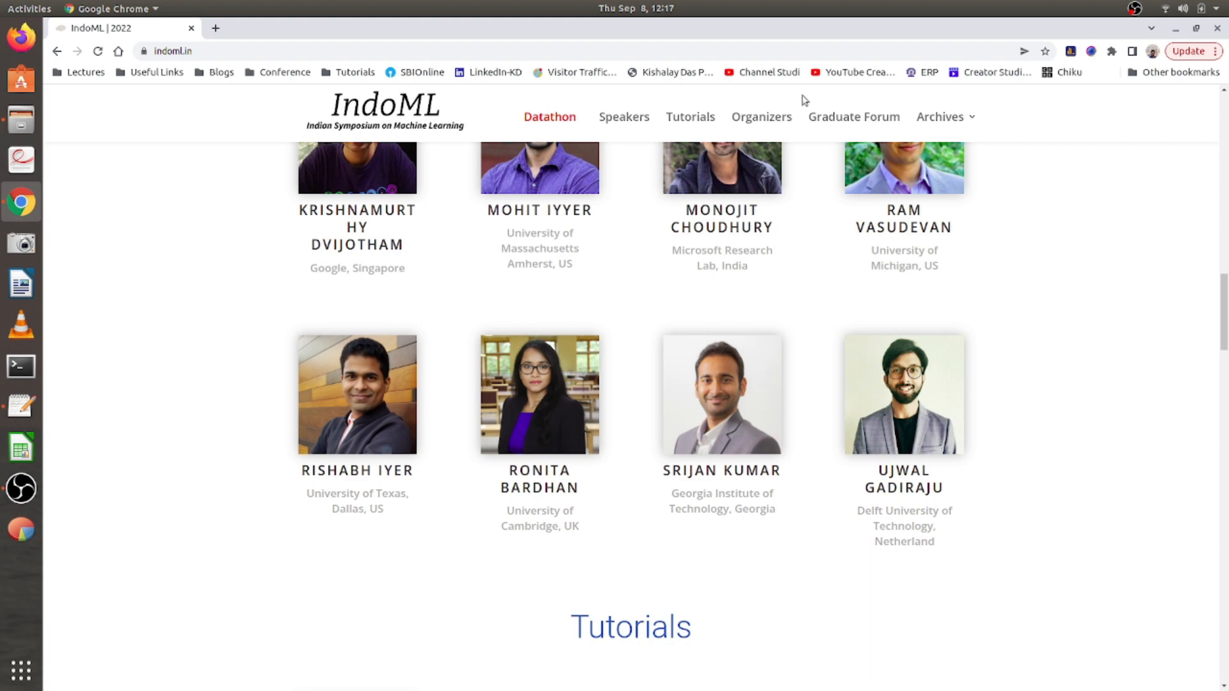
{"action": "left_click", "coordinate": [853, 117]}
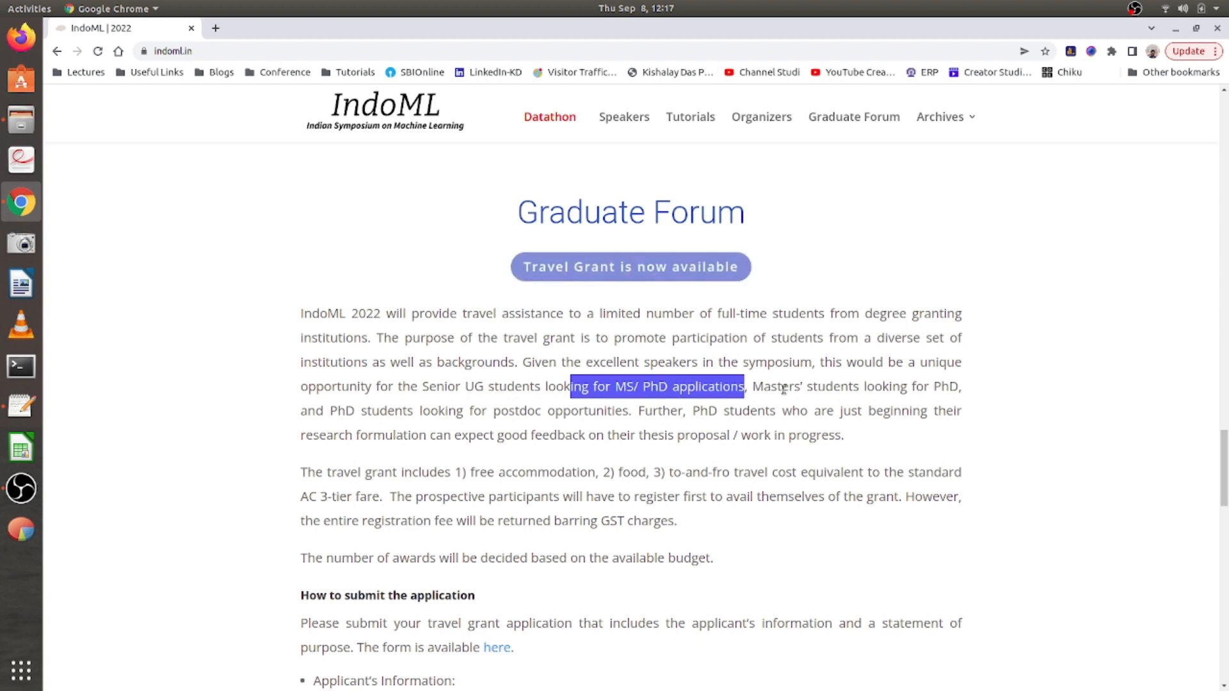
{"action": "mouse_move", "coordinate": [943, 390]}
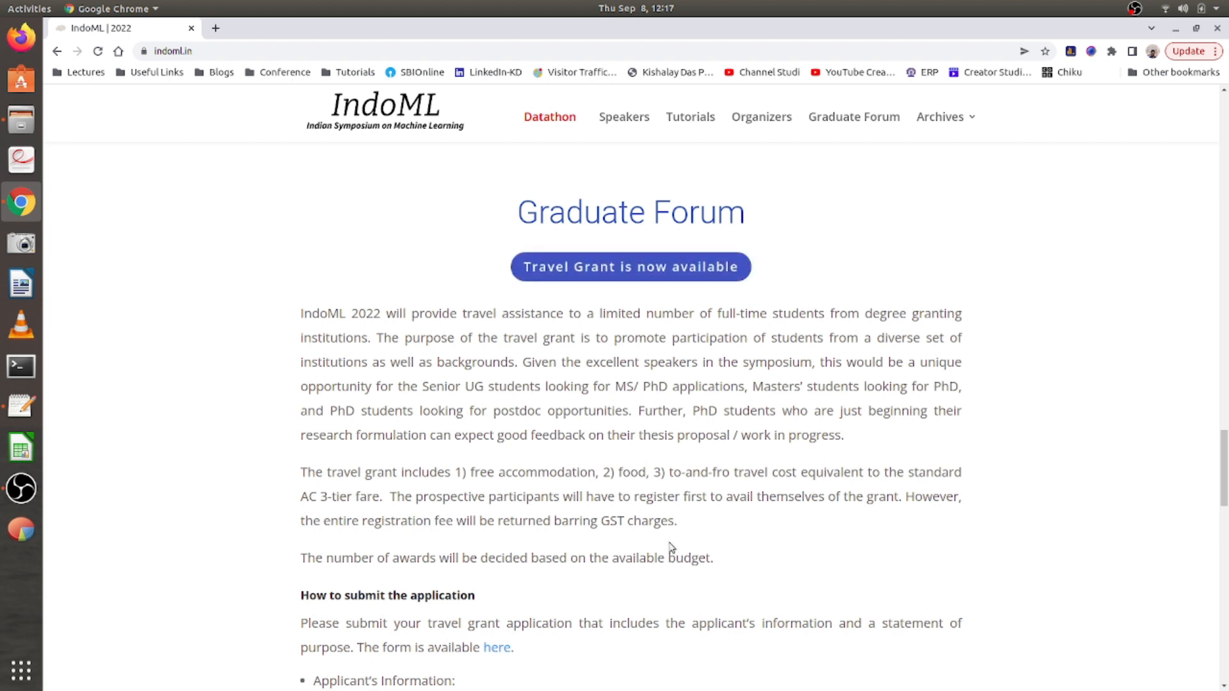
{"action": "mouse_move", "coordinate": [774, 424]}
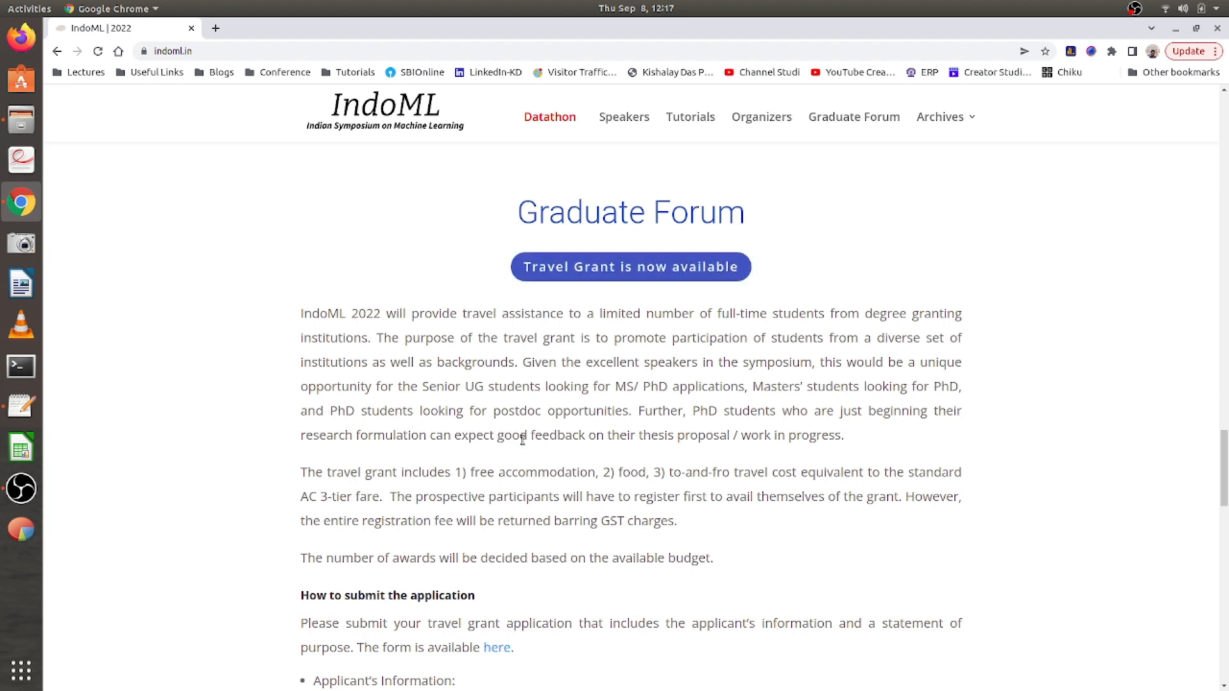
{"action": "mouse_move", "coordinate": [833, 434]}
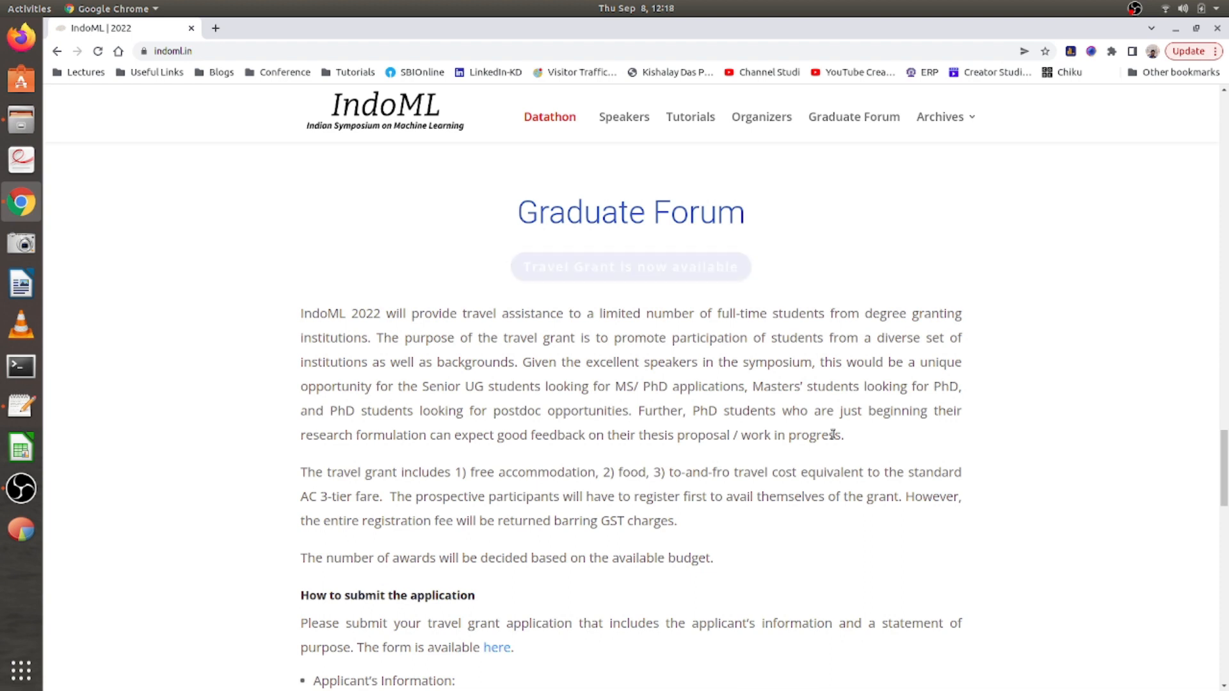
{"action": "mouse_move", "coordinate": [629, 266]}
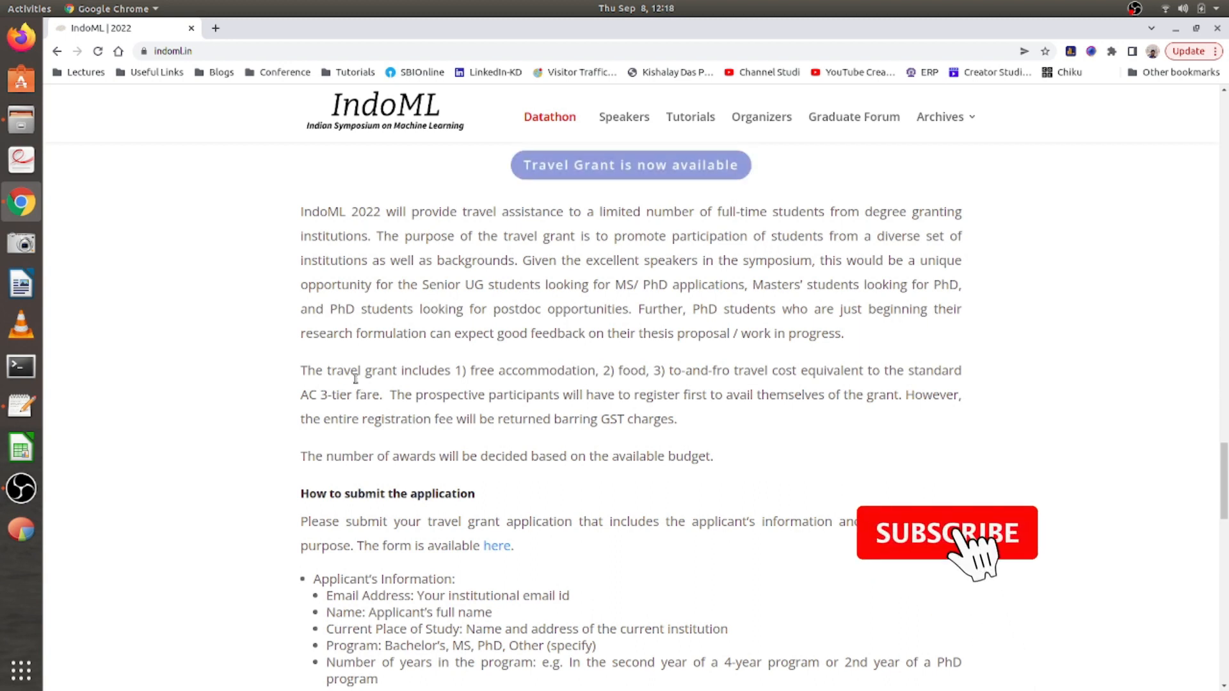
{"action": "left_click", "coordinate": [946, 533]}
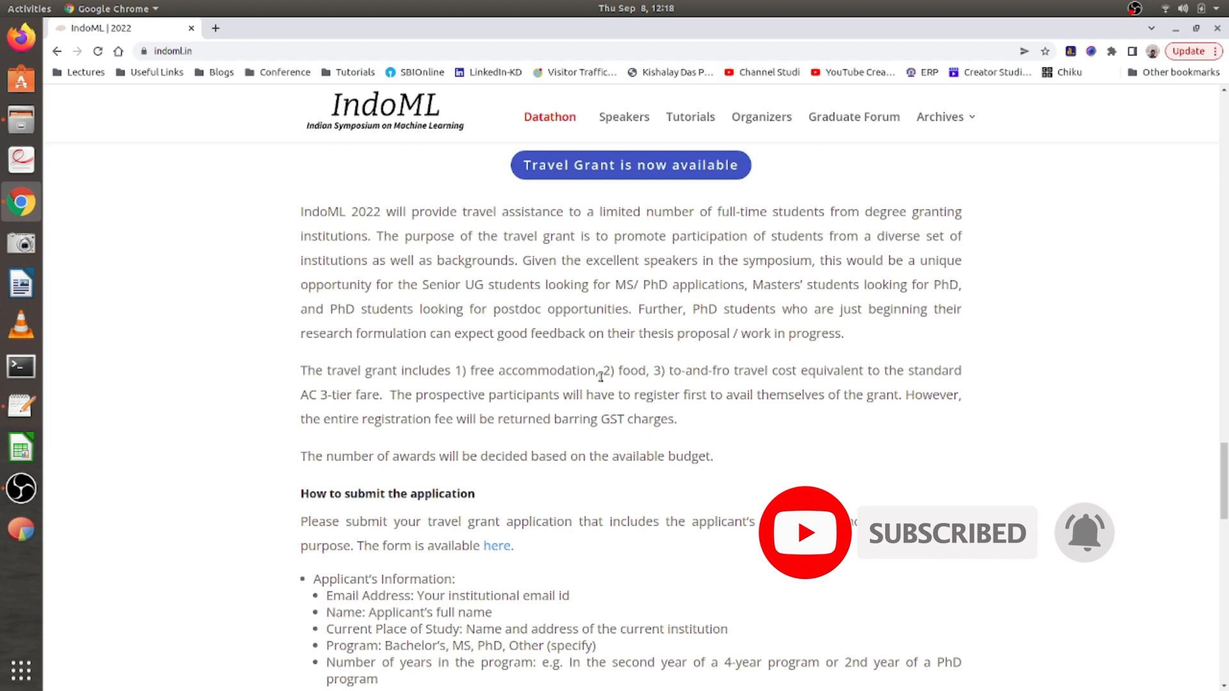
{"action": "mouse_move", "coordinate": [688, 385]}
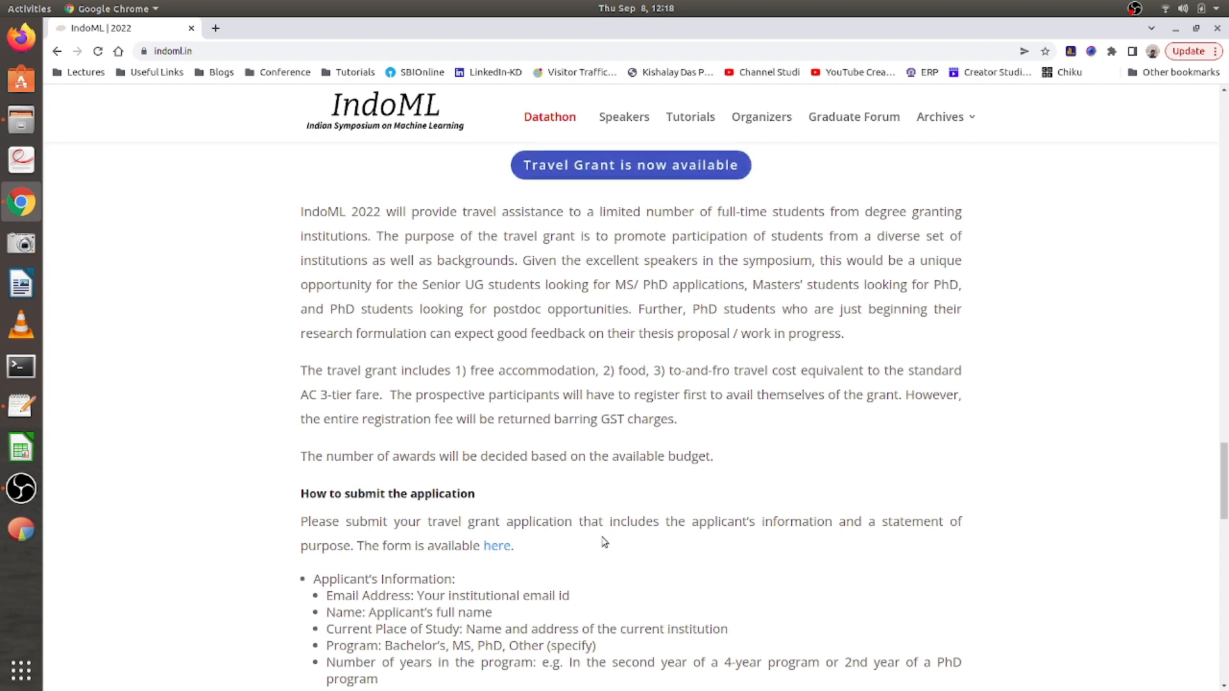
{"action": "mouse_move", "coordinate": [462, 399]}
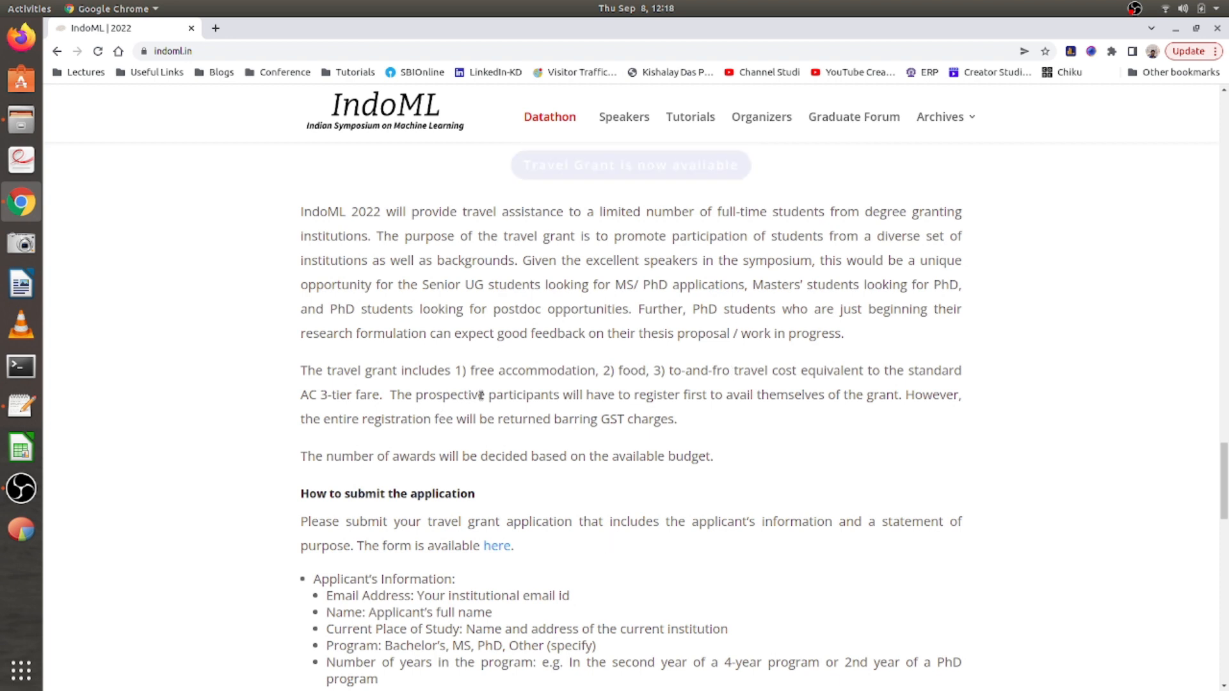
{"action": "mouse_move", "coordinate": [700, 408]}
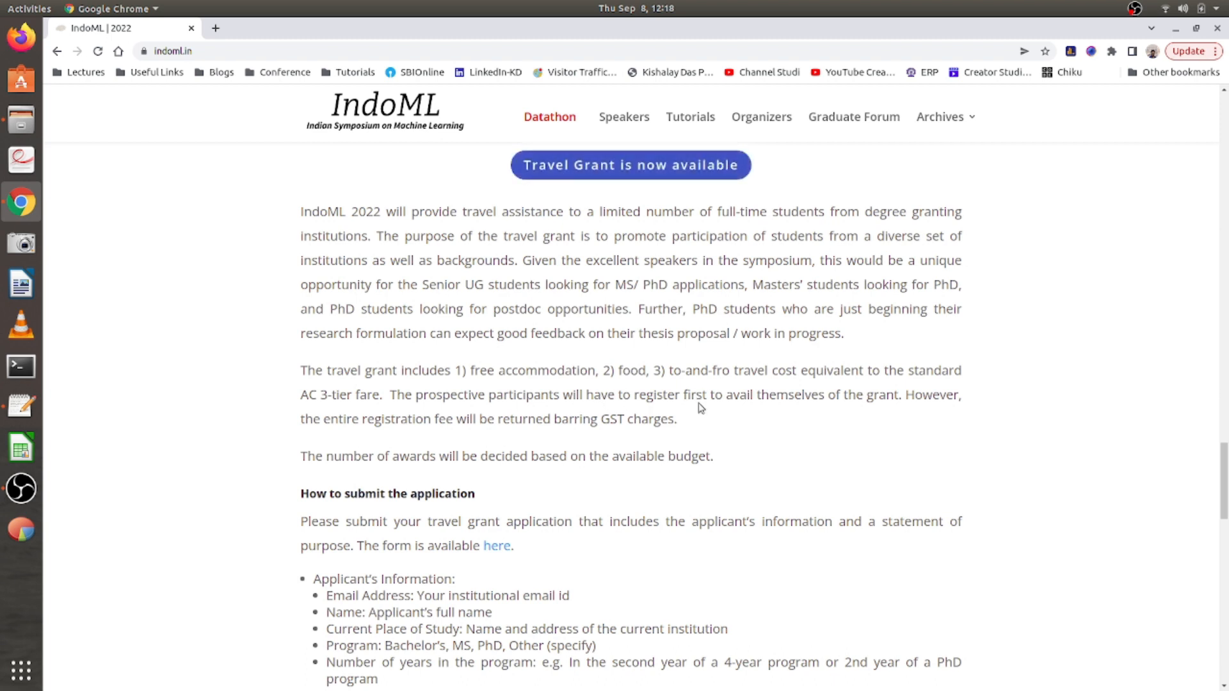
{"action": "mouse_move", "coordinate": [451, 443]}
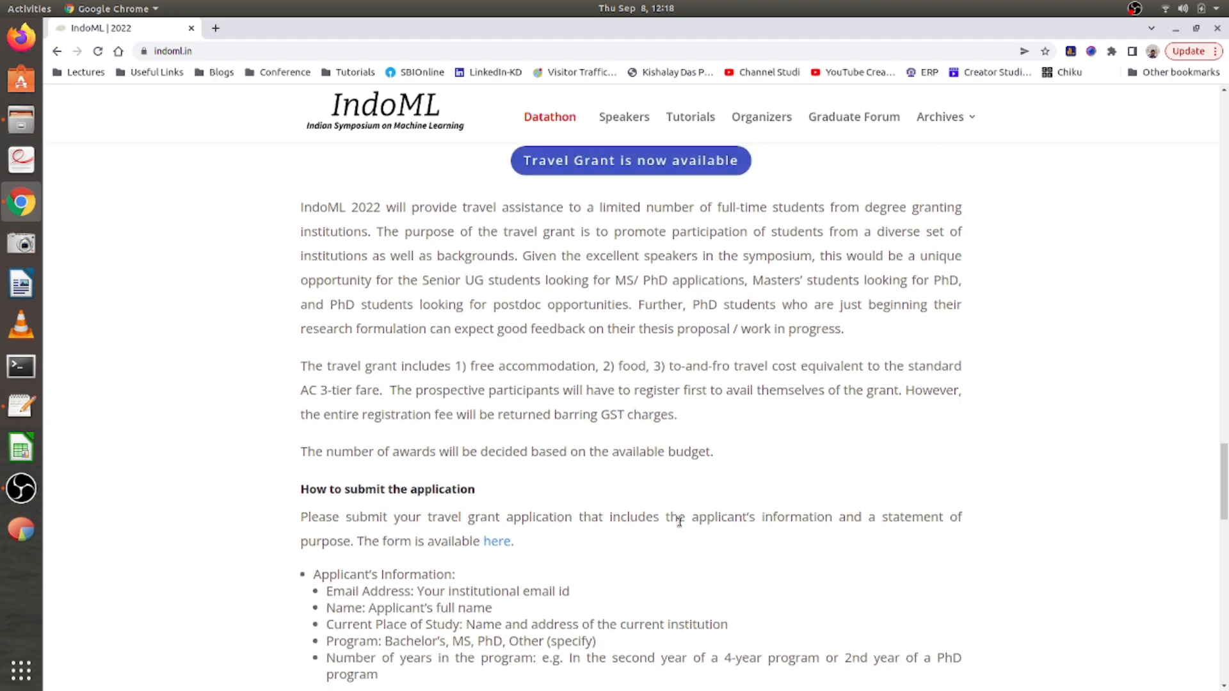
{"action": "scroll", "scroll_direction": "down", "scroll_amount": 3}
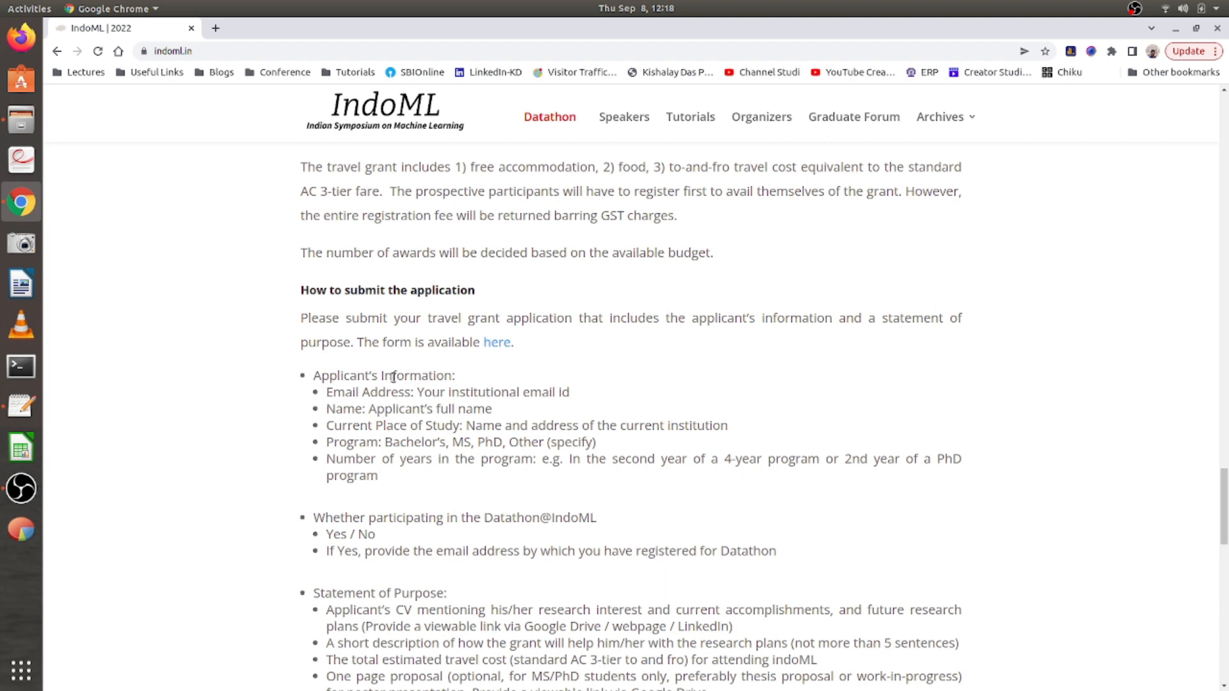
{"action": "mouse_move", "coordinate": [497, 342]}
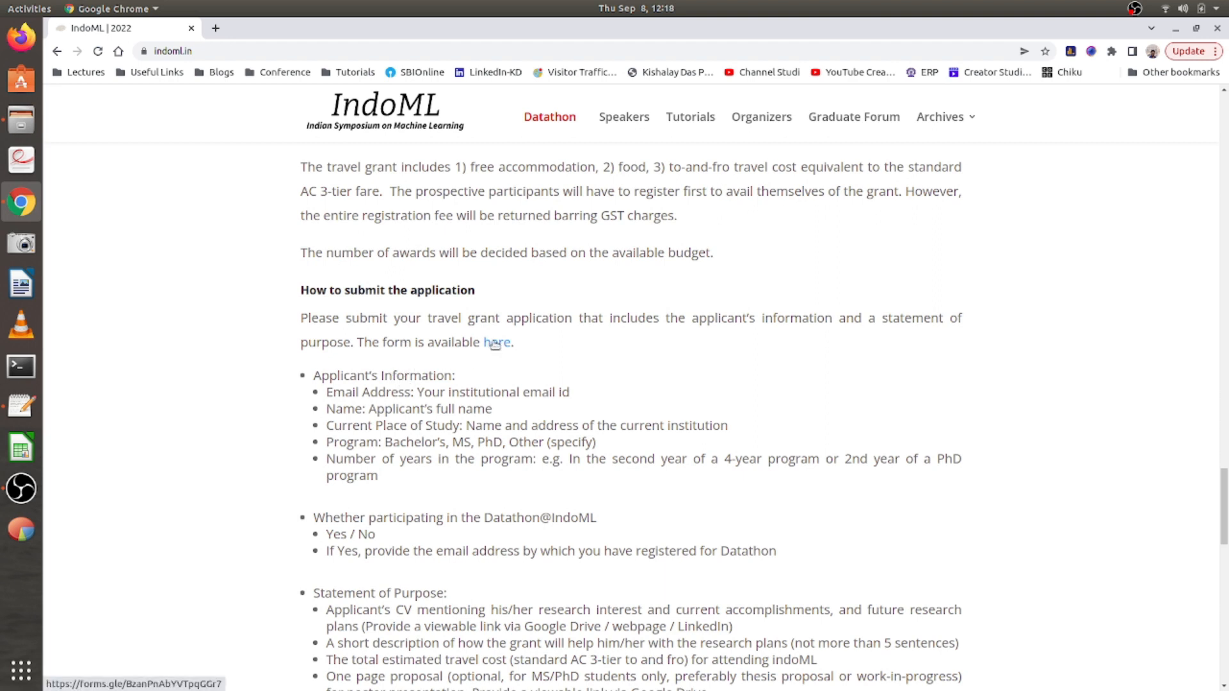
Open the travel grant Google Form in a new tab and scroll to the Deadline heading.
{"action": "left_click", "coordinate": [497, 342]}
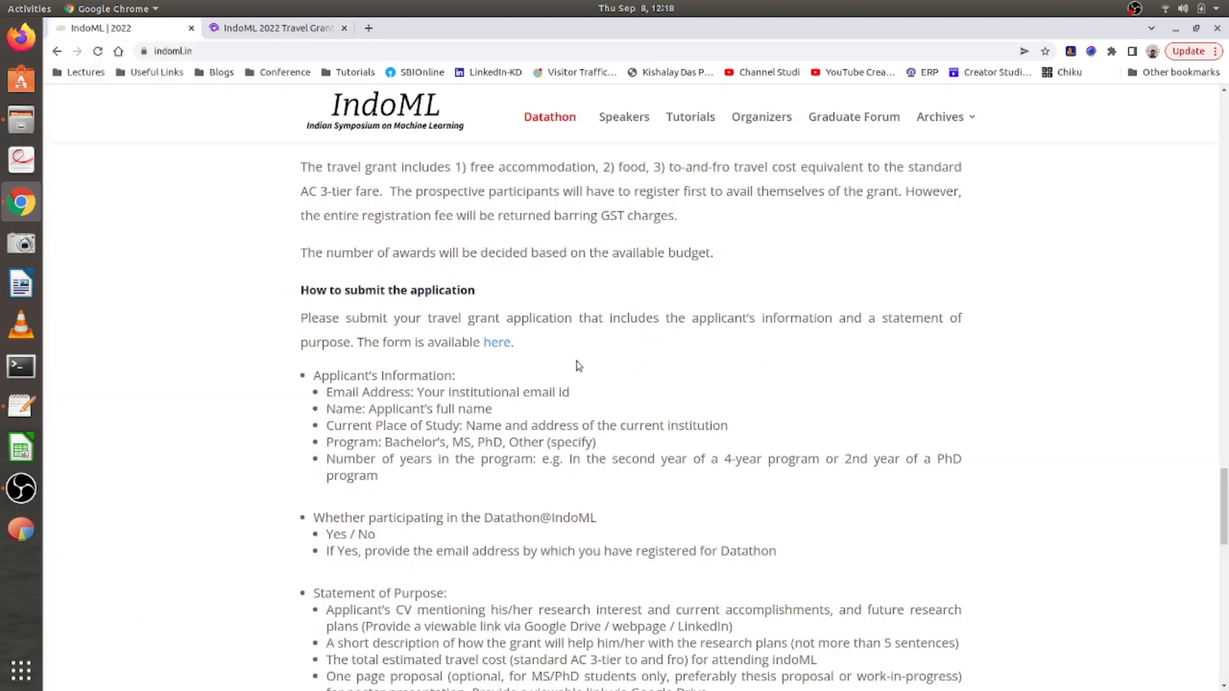
{"action": "scroll", "scroll_direction": "down", "scroll_amount": 3}
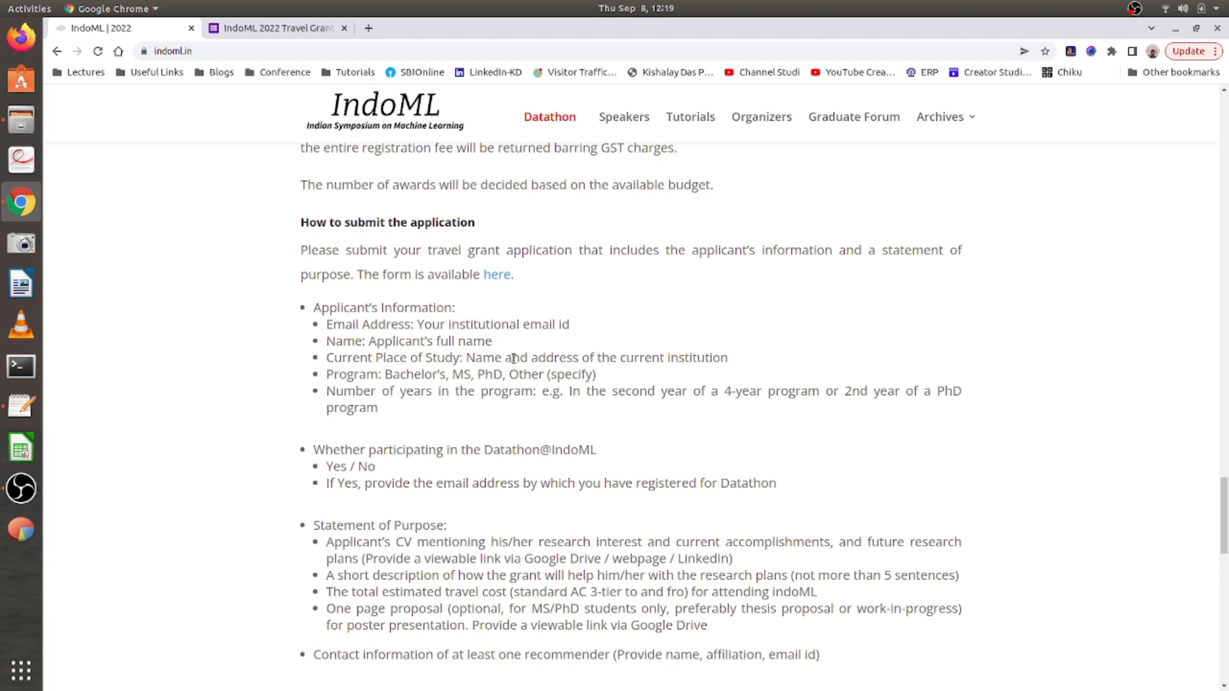
{"action": "mouse_move", "coordinate": [230, 391]}
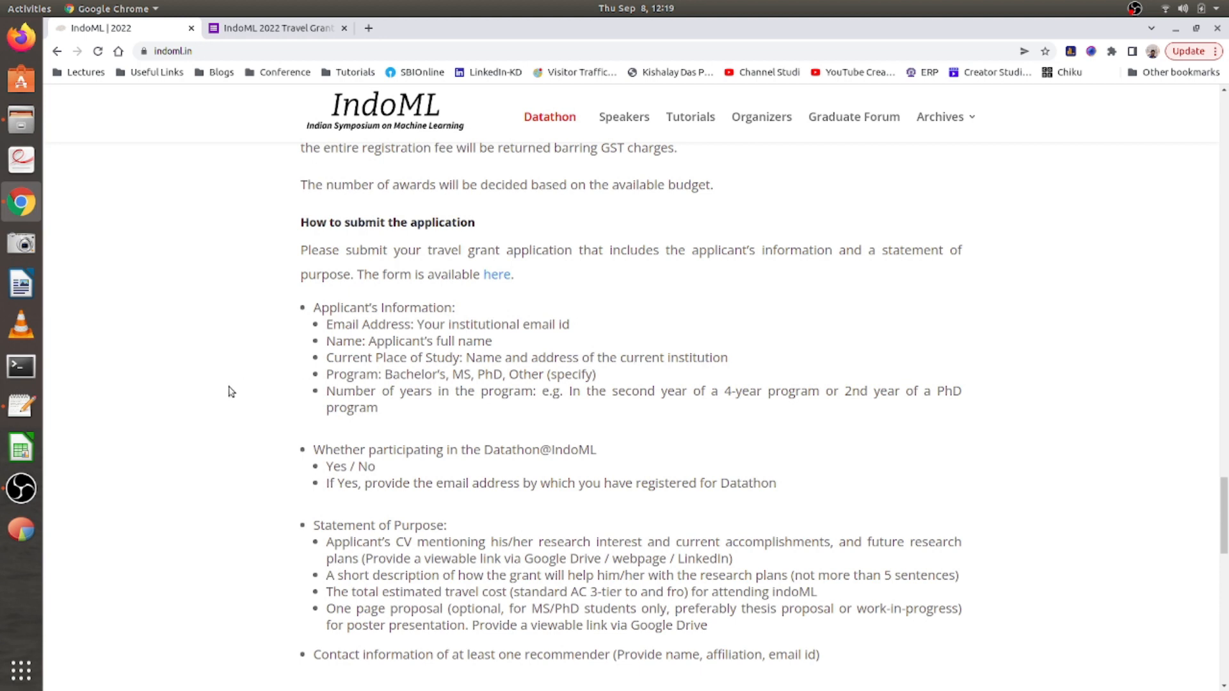
{"action": "mouse_move", "coordinate": [445, 377]}
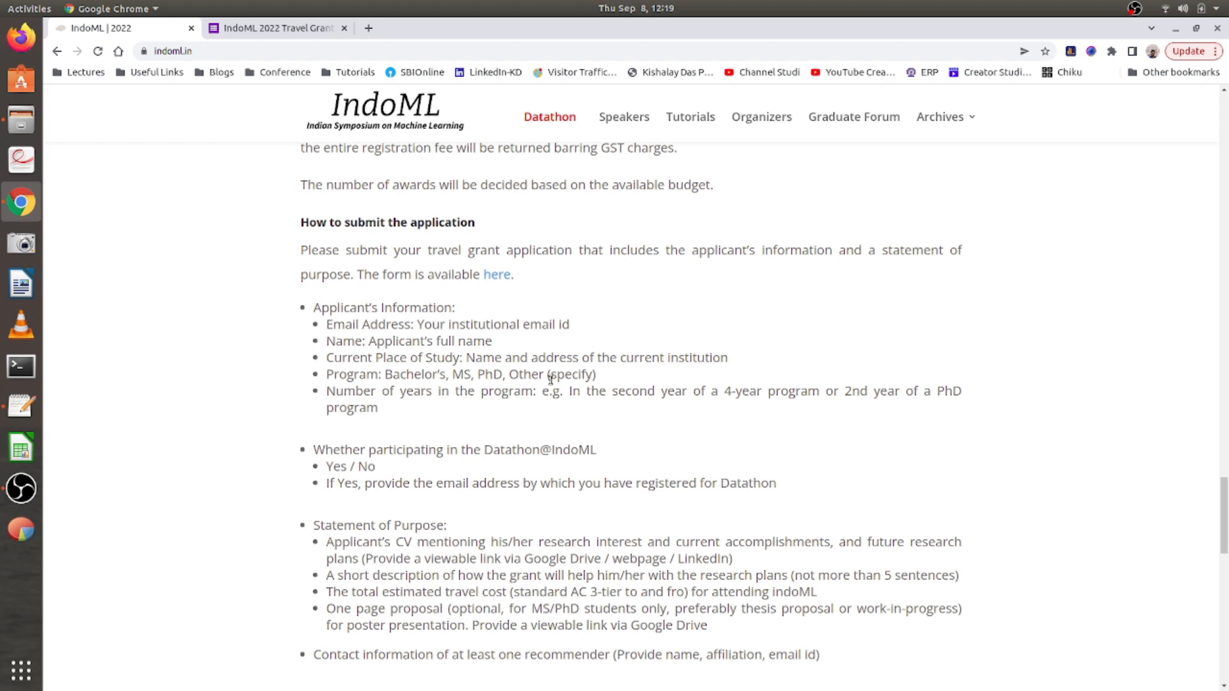
{"action": "mouse_move", "coordinate": [510, 391]}
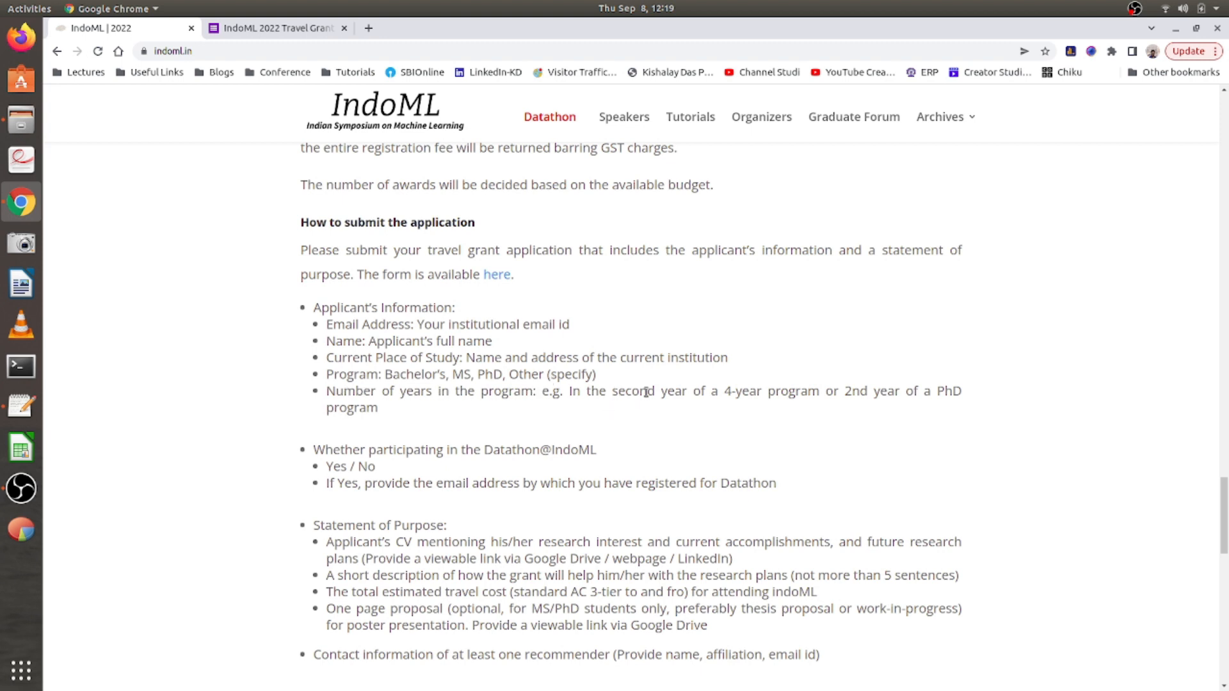
{"action": "mouse_move", "coordinate": [862, 397]}
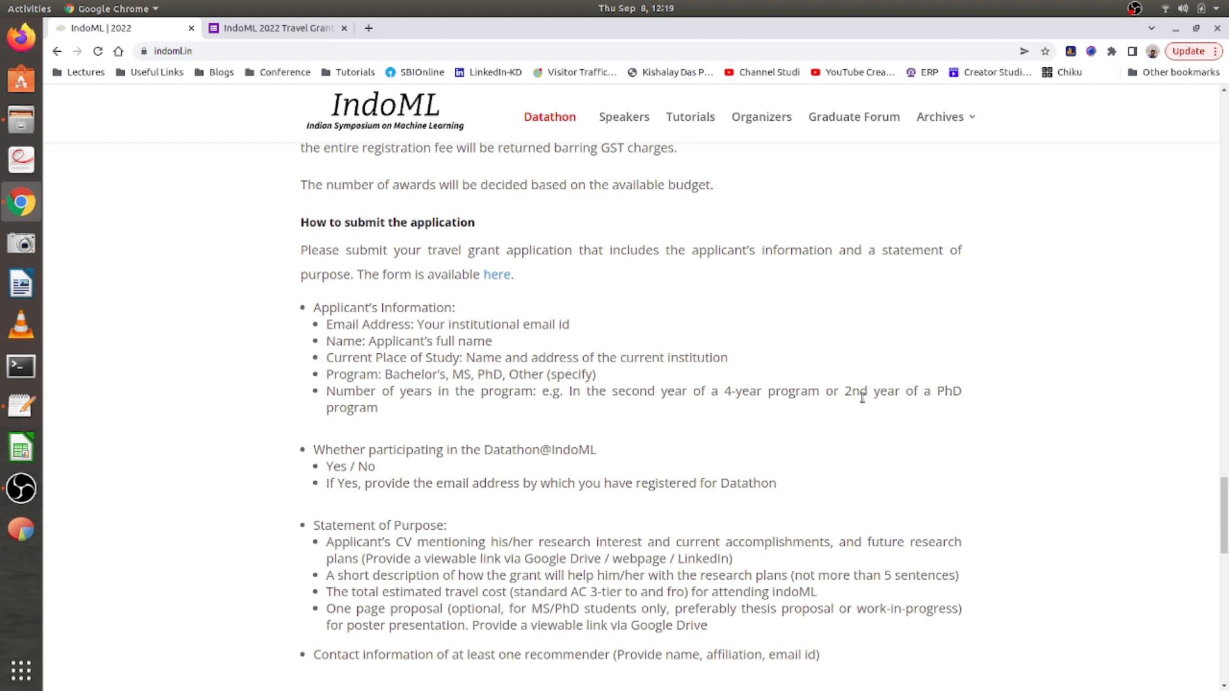
{"action": "mouse_move", "coordinate": [416, 407]}
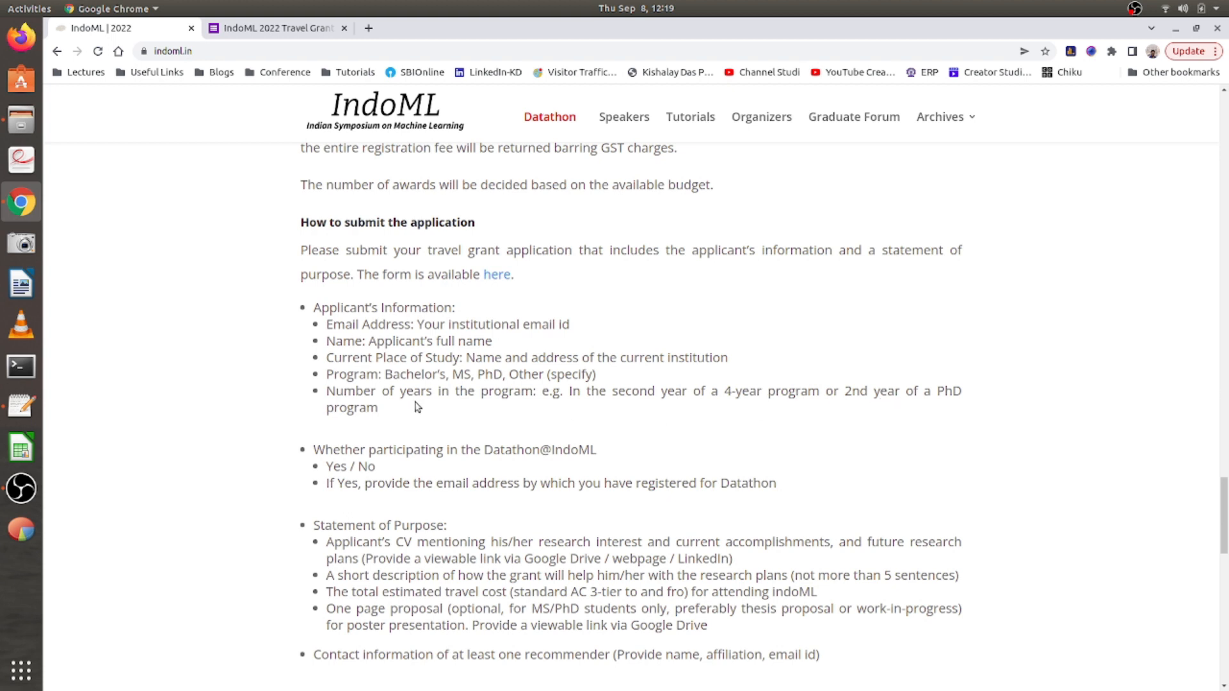
{"action": "scroll", "scroll_direction": "down", "scroll_amount": 3}
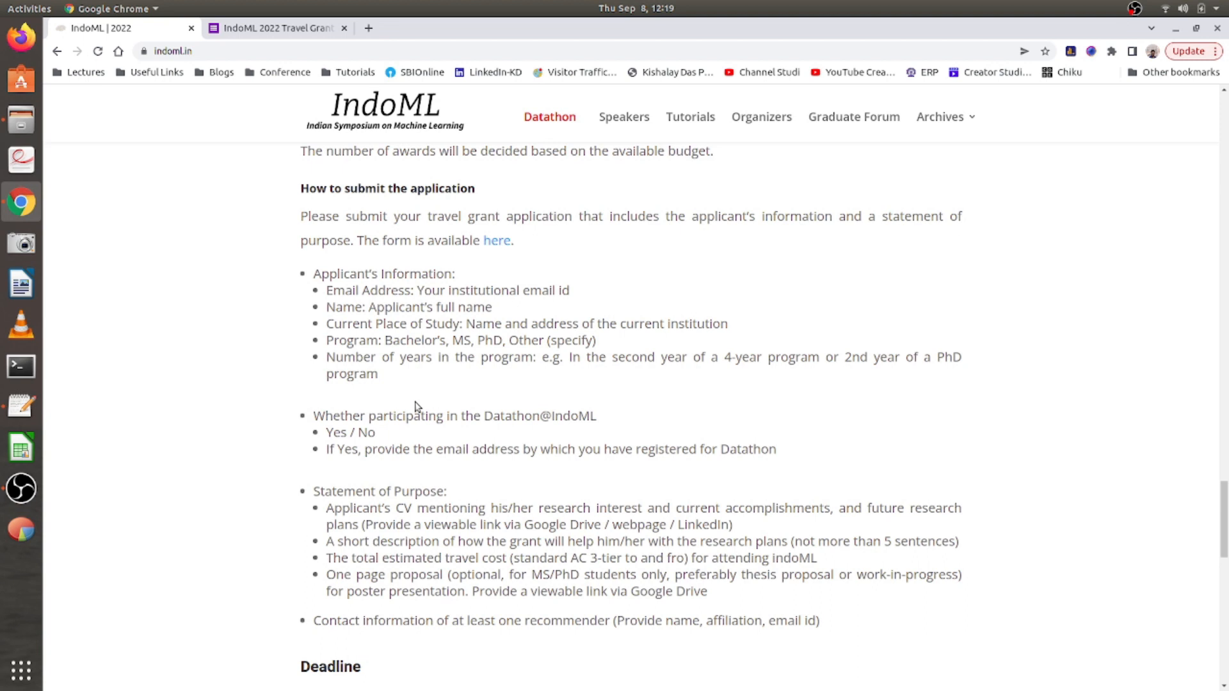
{"action": "mouse_move", "coordinate": [570, 414]}
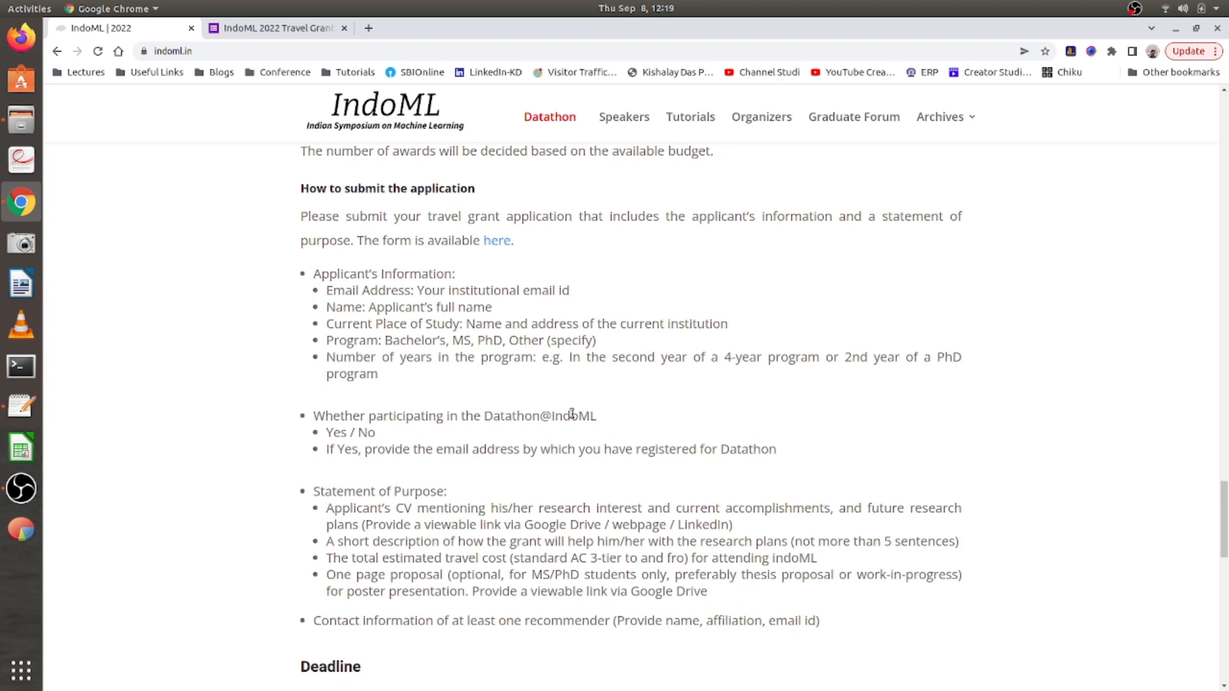
{"action": "mouse_move", "coordinate": [391, 441]}
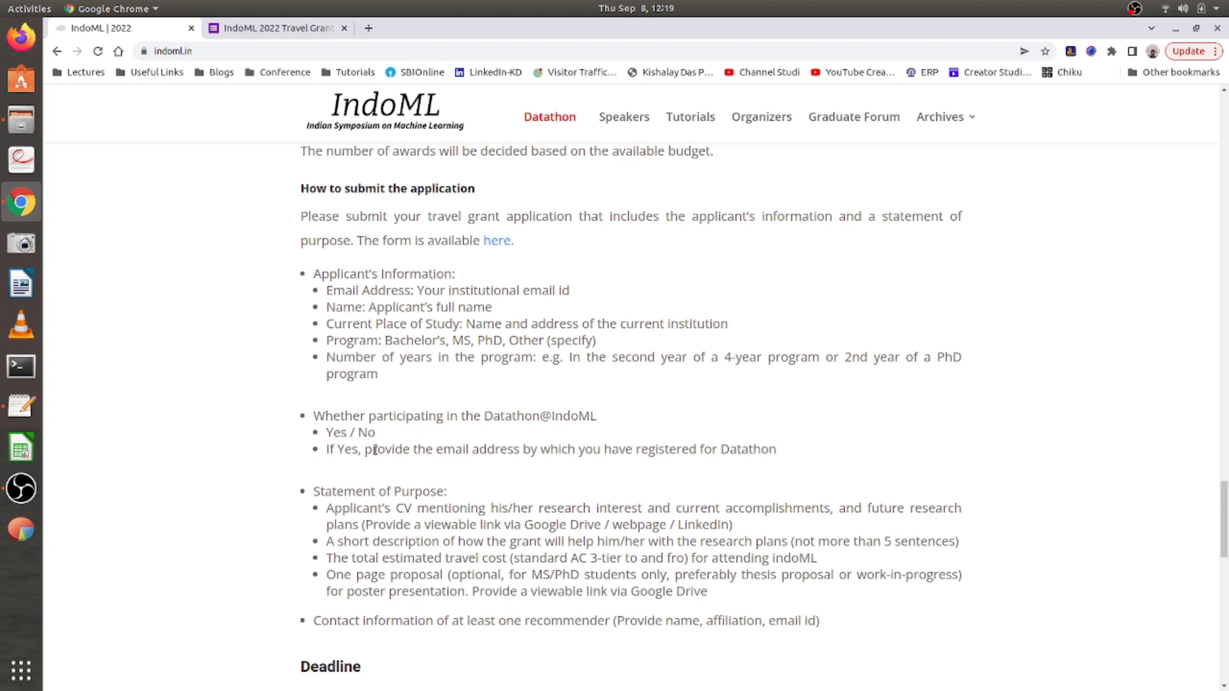
{"action": "mouse_move", "coordinate": [577, 457]}
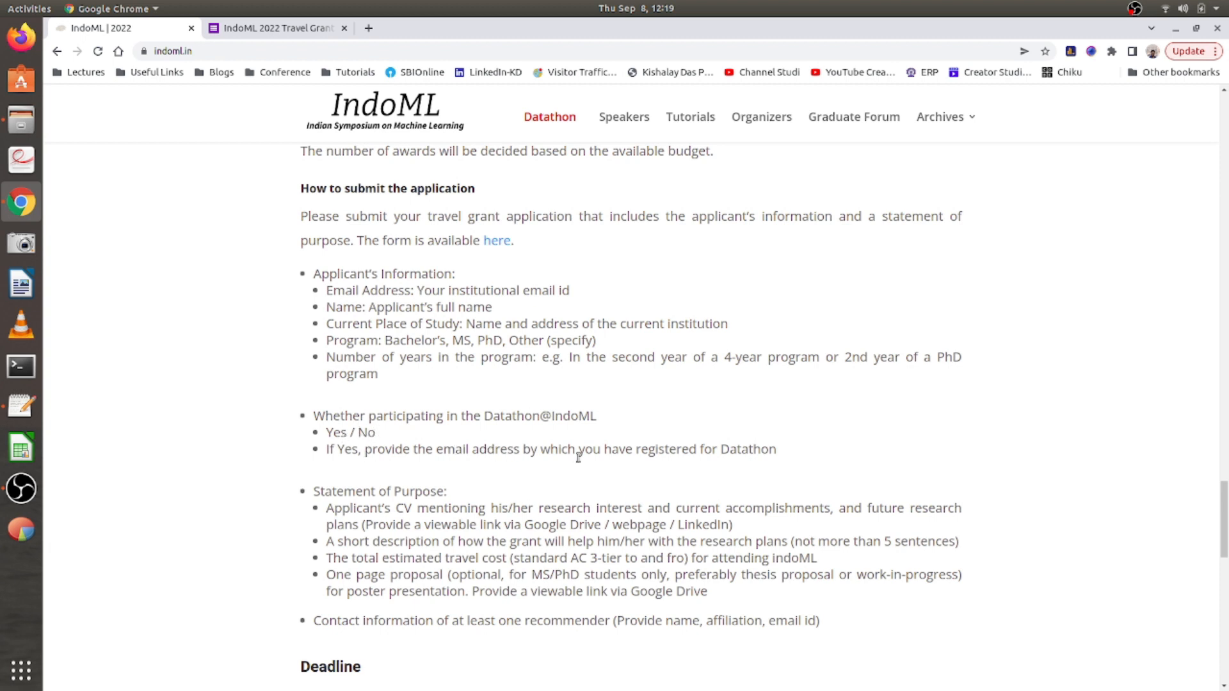
{"action": "mouse_move", "coordinate": [715, 469]}
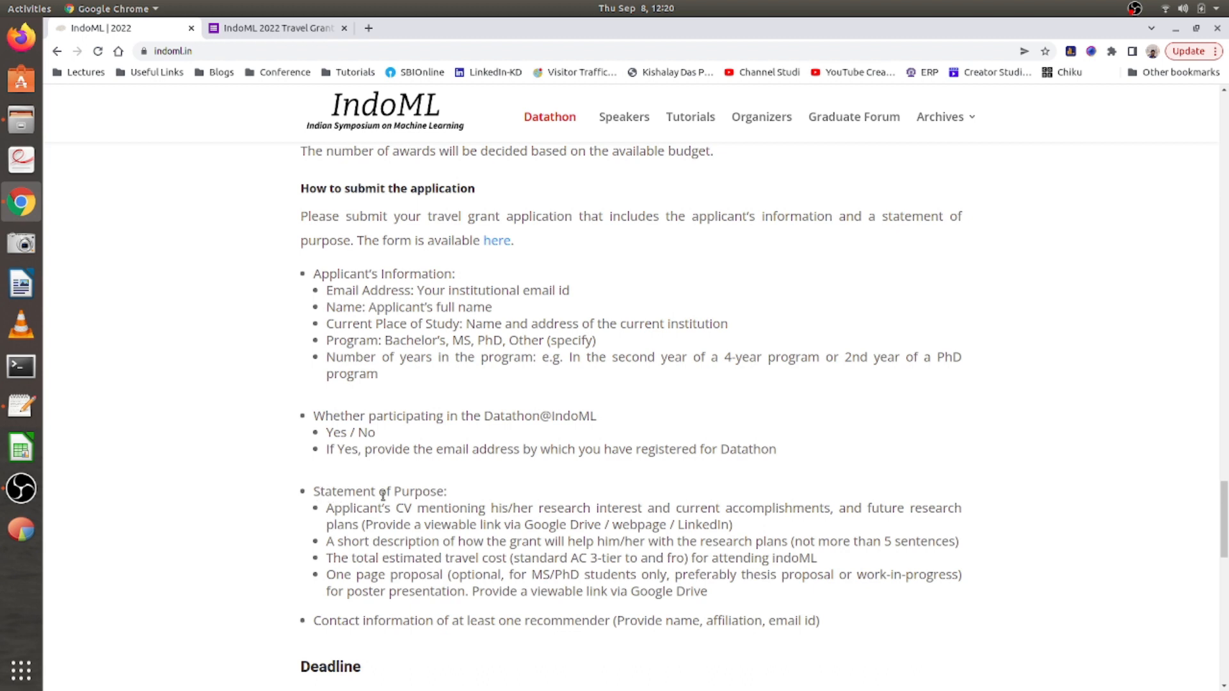
{"action": "scroll", "scroll_direction": "down", "scroll_amount": 3}
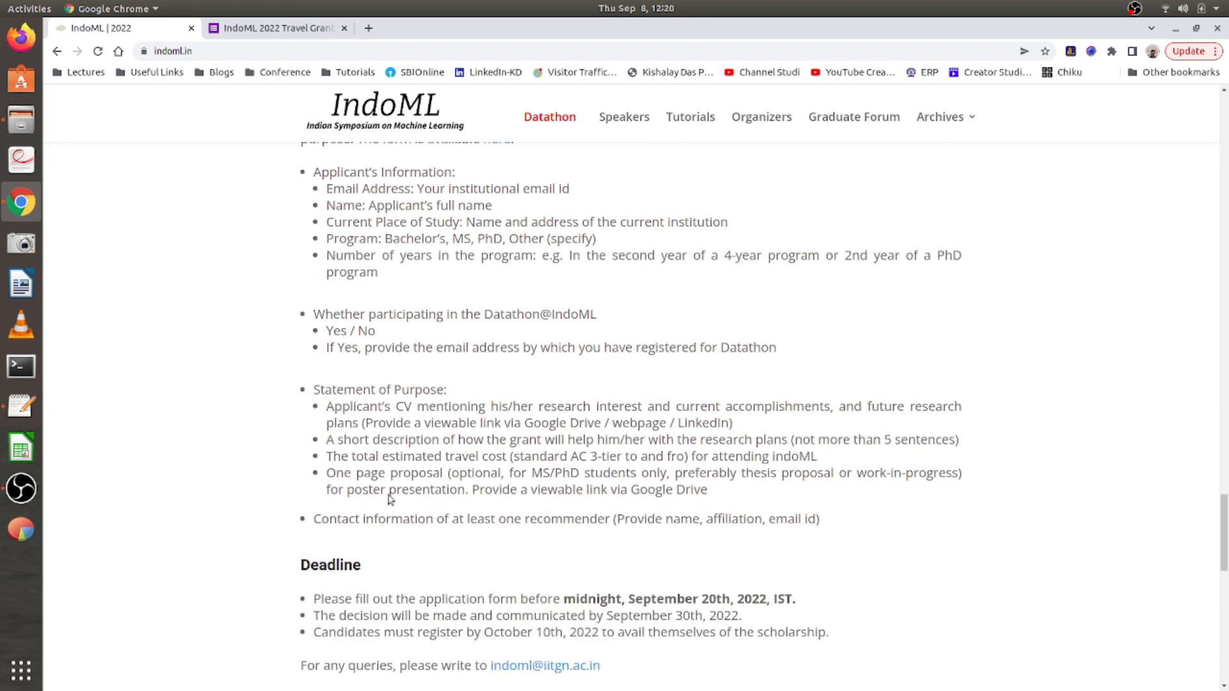
{"action": "mouse_move", "coordinate": [399, 406]}
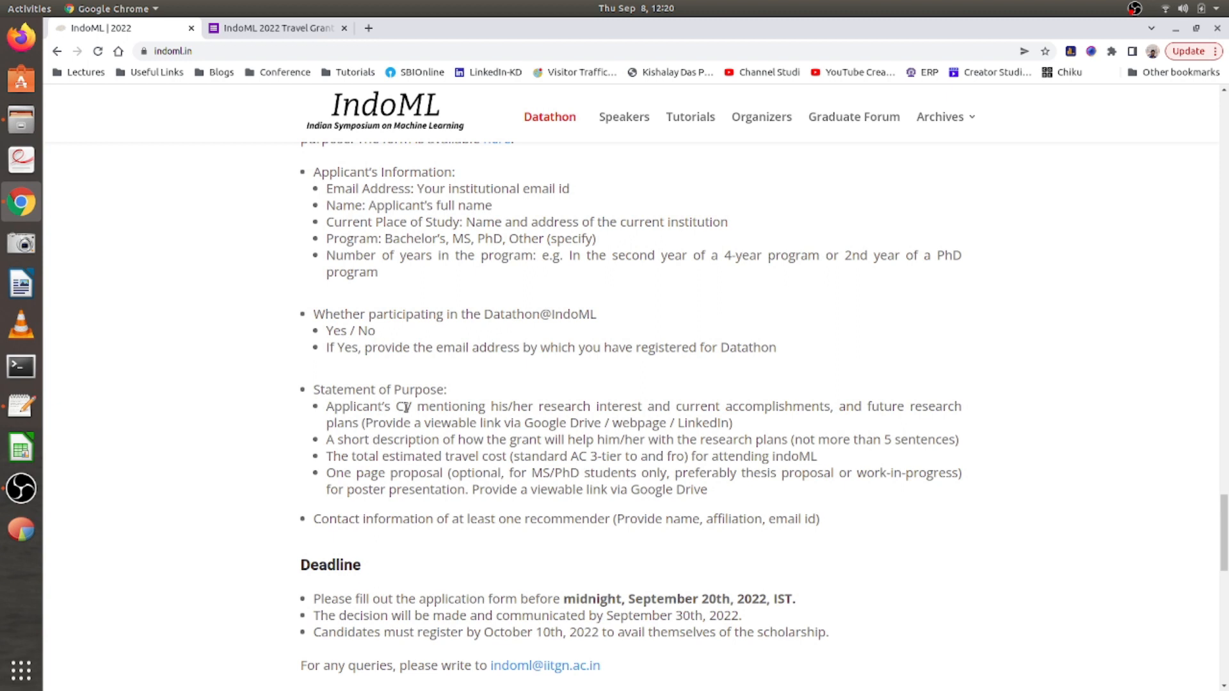
{"action": "mouse_move", "coordinate": [649, 421]}
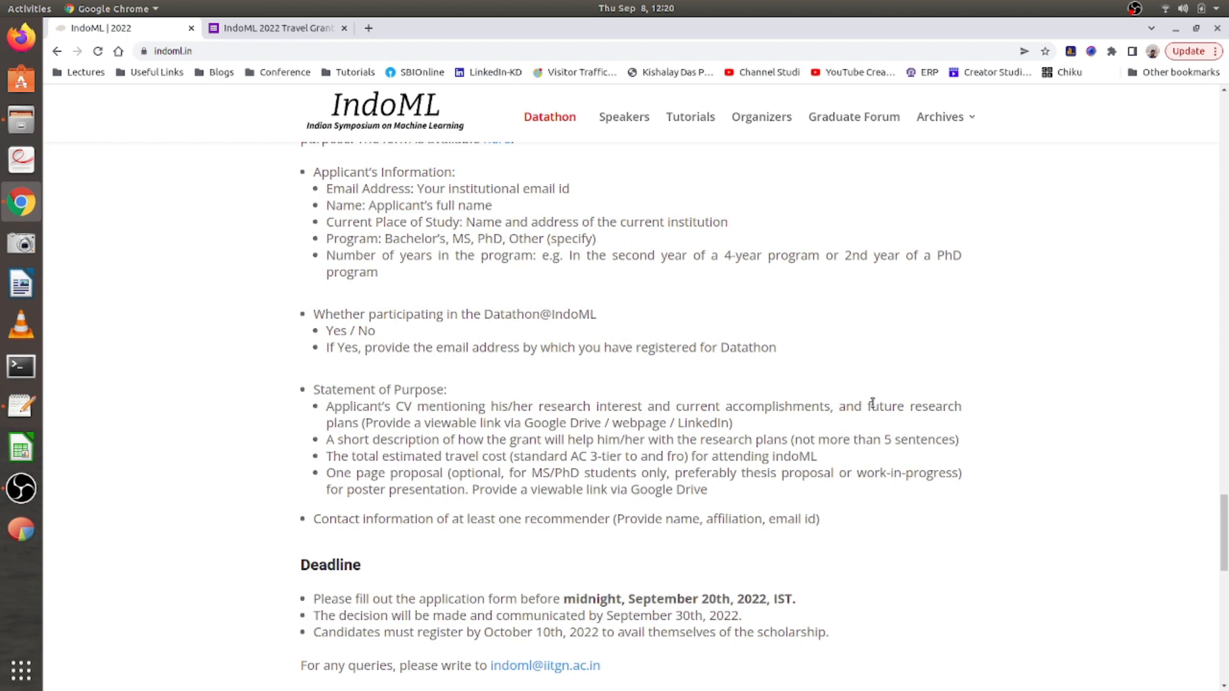
{"action": "mouse_move", "coordinate": [453, 423]}
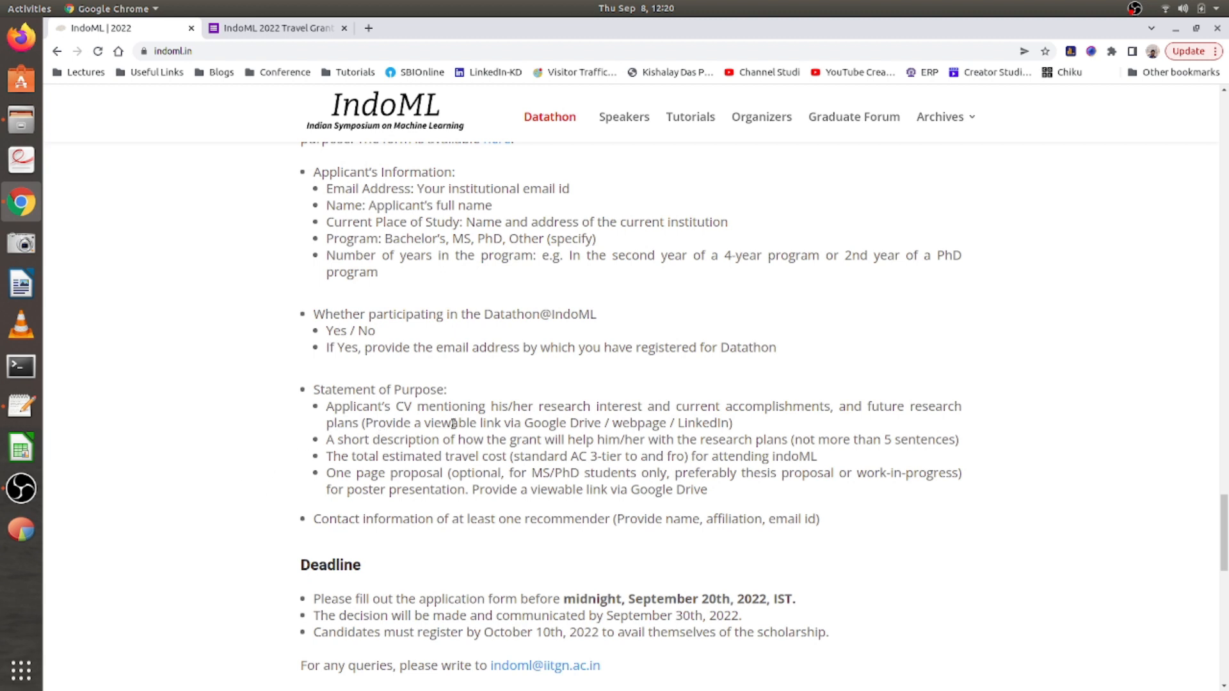
{"action": "mouse_move", "coordinate": [636, 423]}
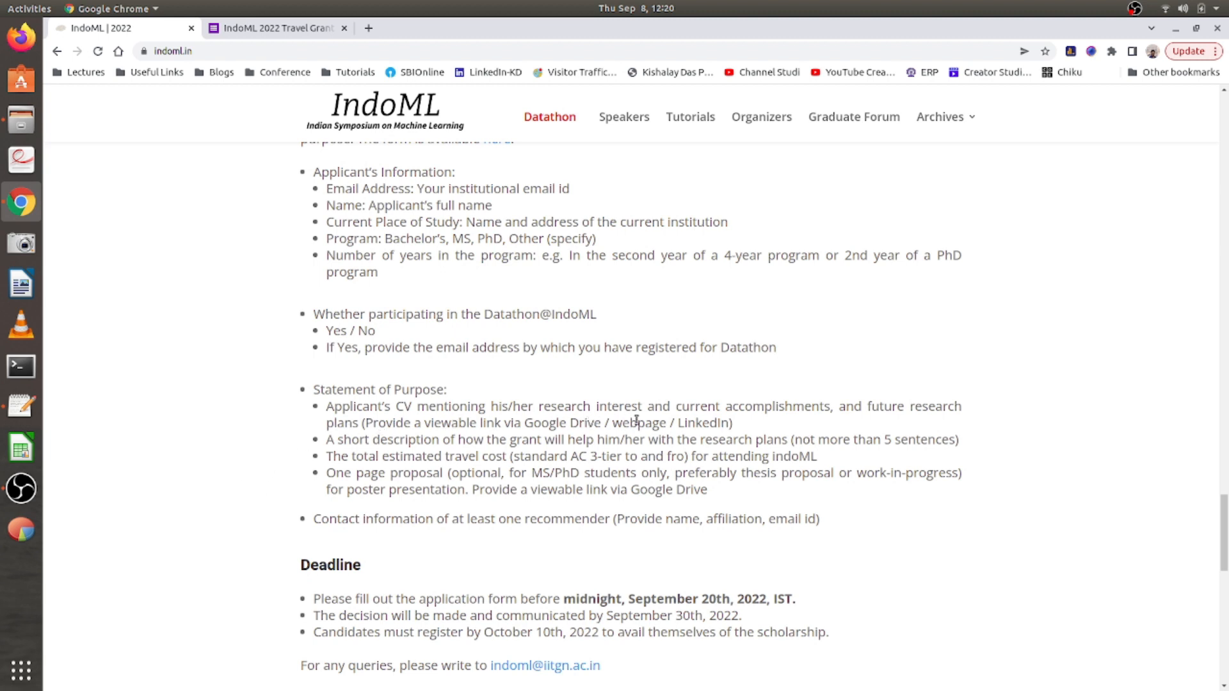
{"action": "mouse_move", "coordinate": [492, 461]}
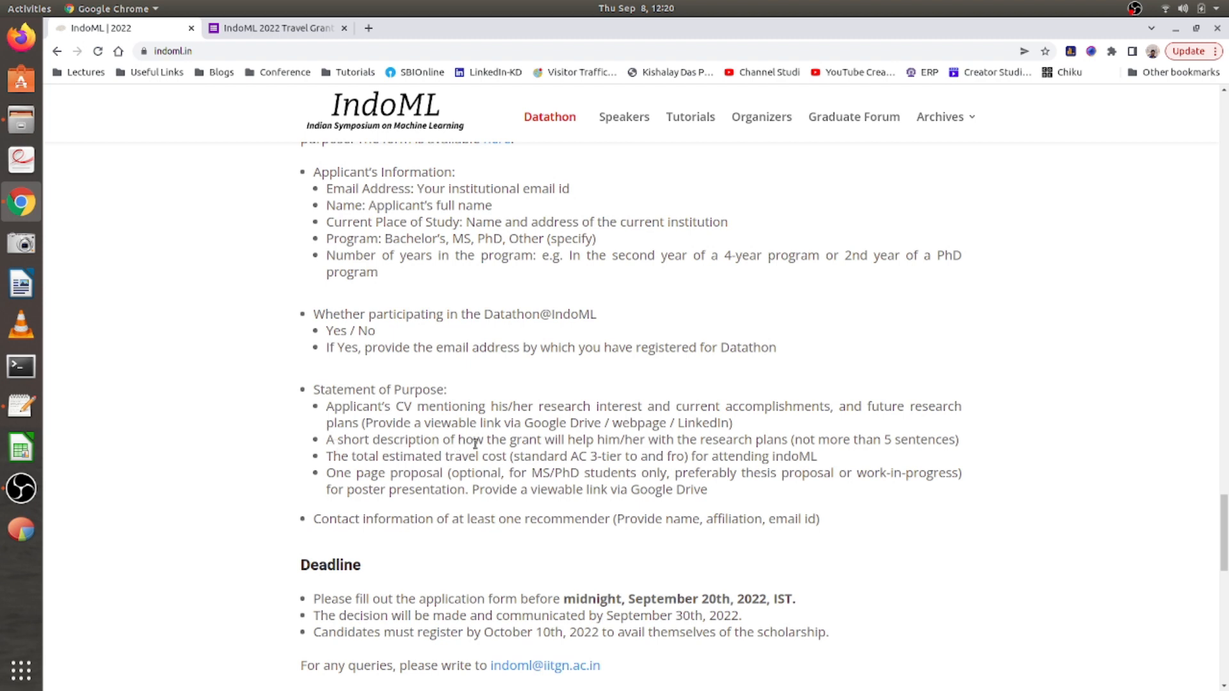
{"action": "mouse_move", "coordinate": [654, 439]}
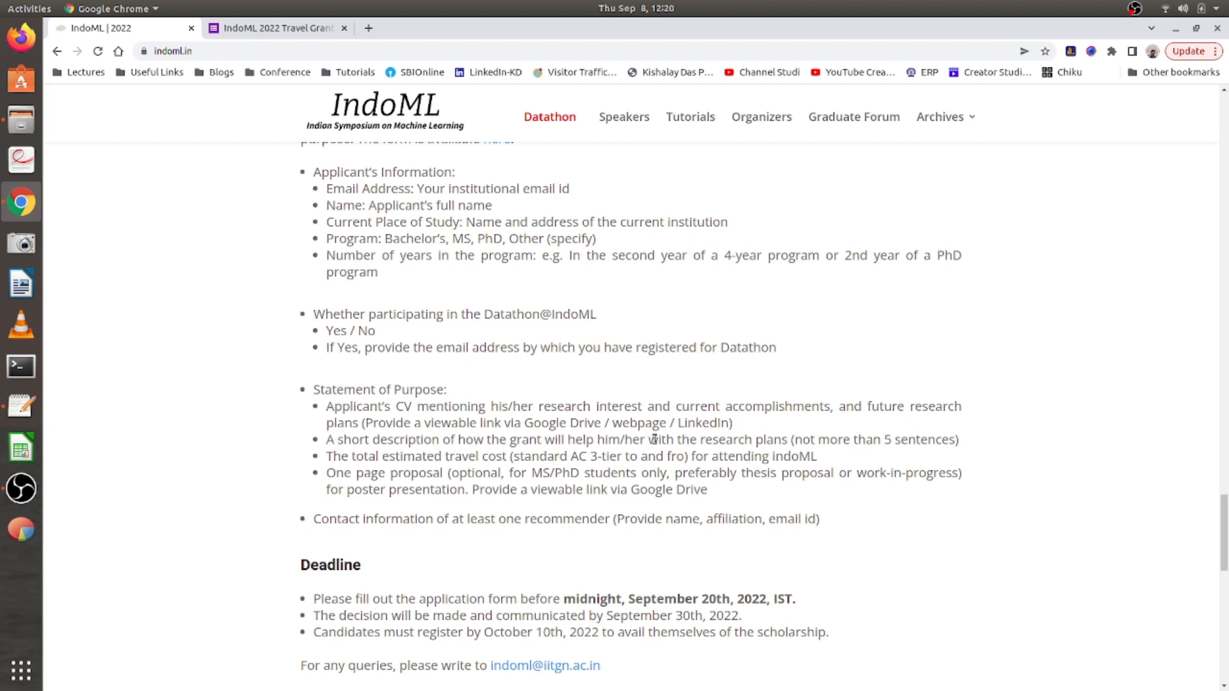
{"action": "mouse_move", "coordinate": [789, 439]}
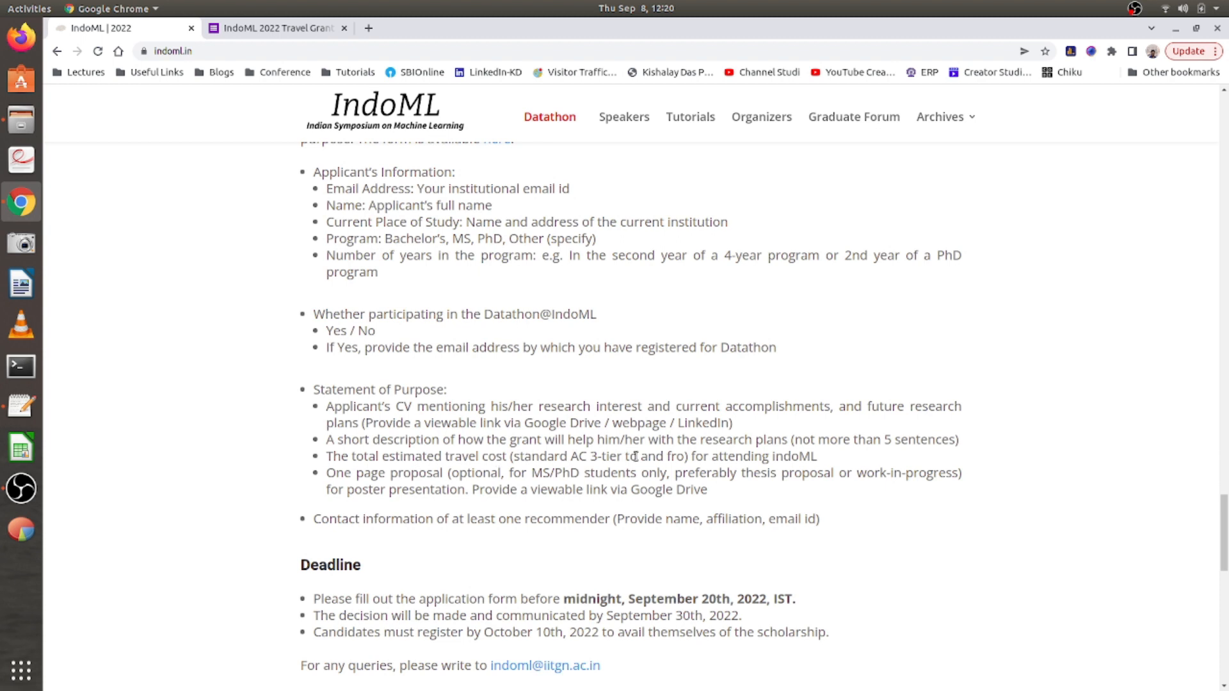
{"action": "mouse_move", "coordinate": [814, 458]}
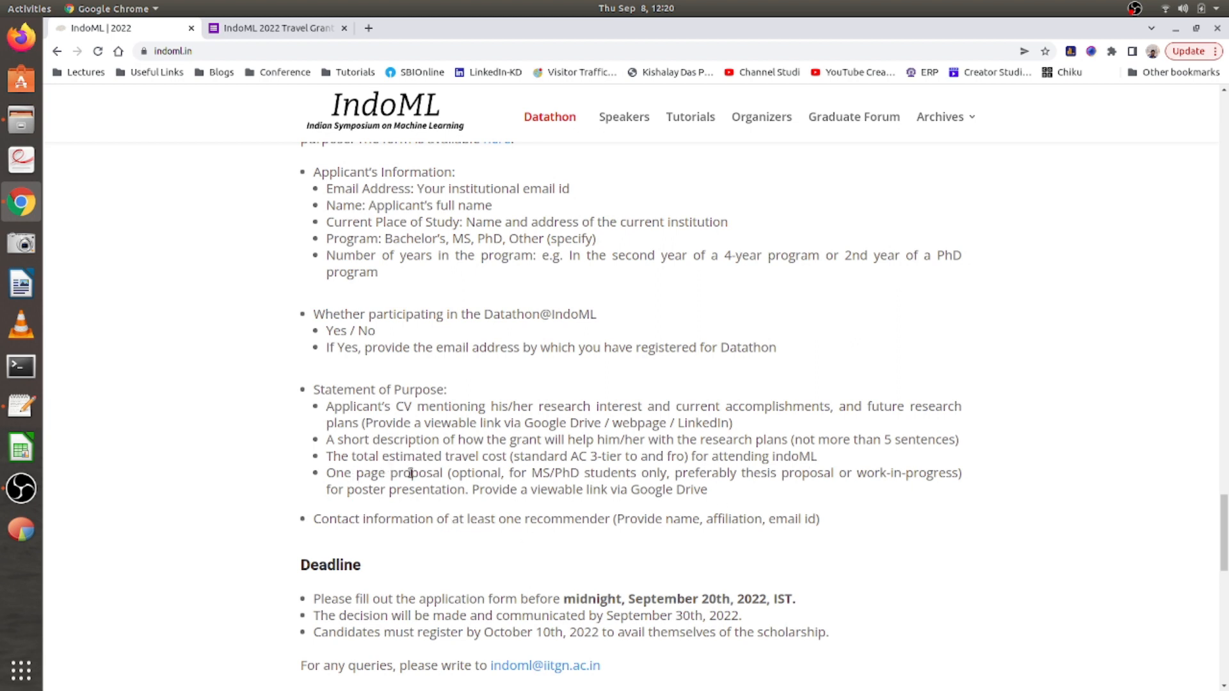
{"action": "mouse_move", "coordinate": [681, 473]}
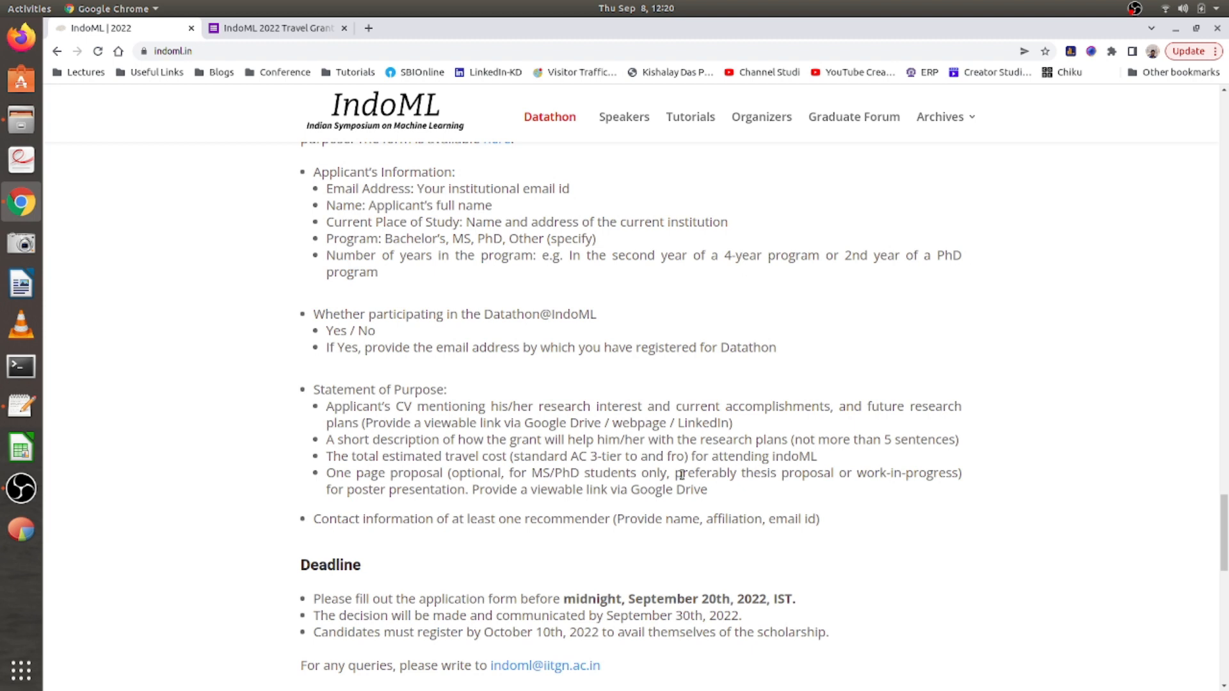
{"action": "mouse_move", "coordinate": [441, 473]}
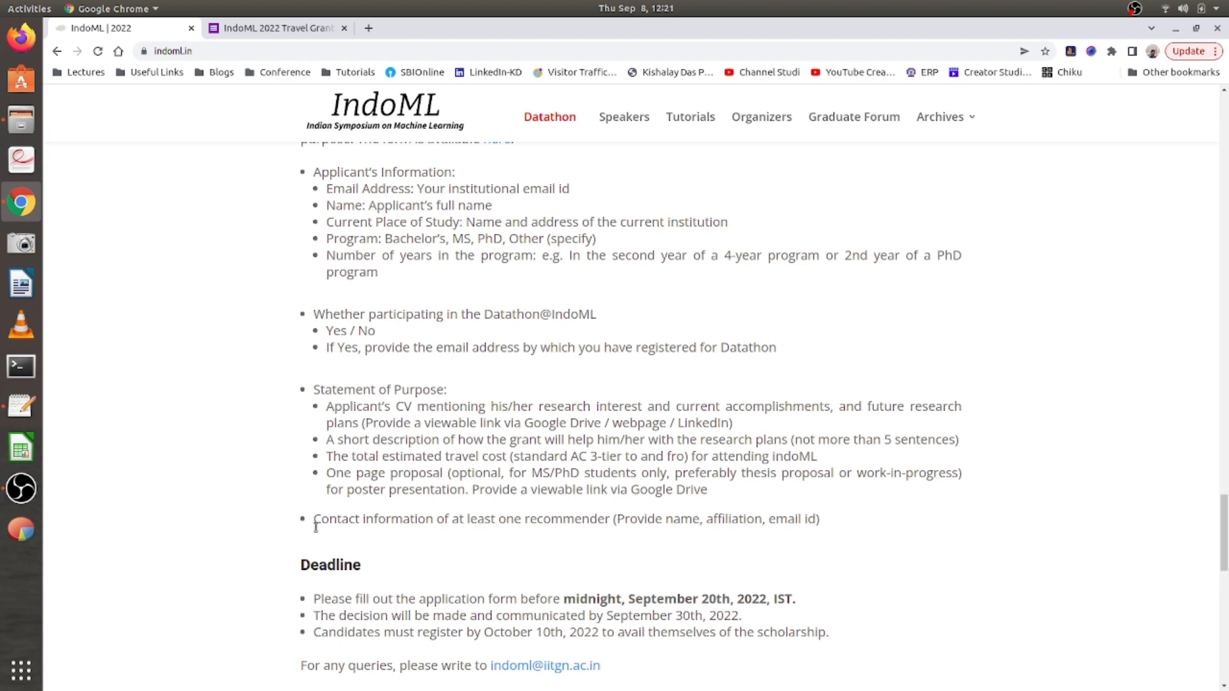
{"action": "mouse_move", "coordinate": [579, 519]}
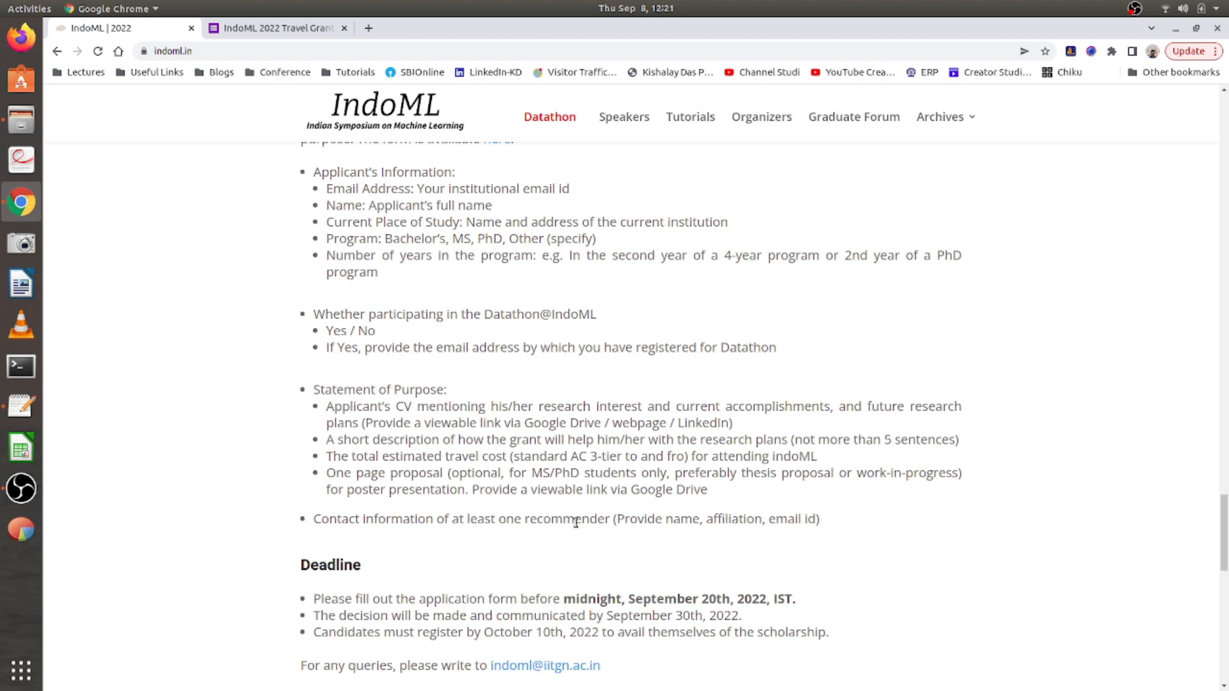
{"action": "mouse_move", "coordinate": [449, 523]}
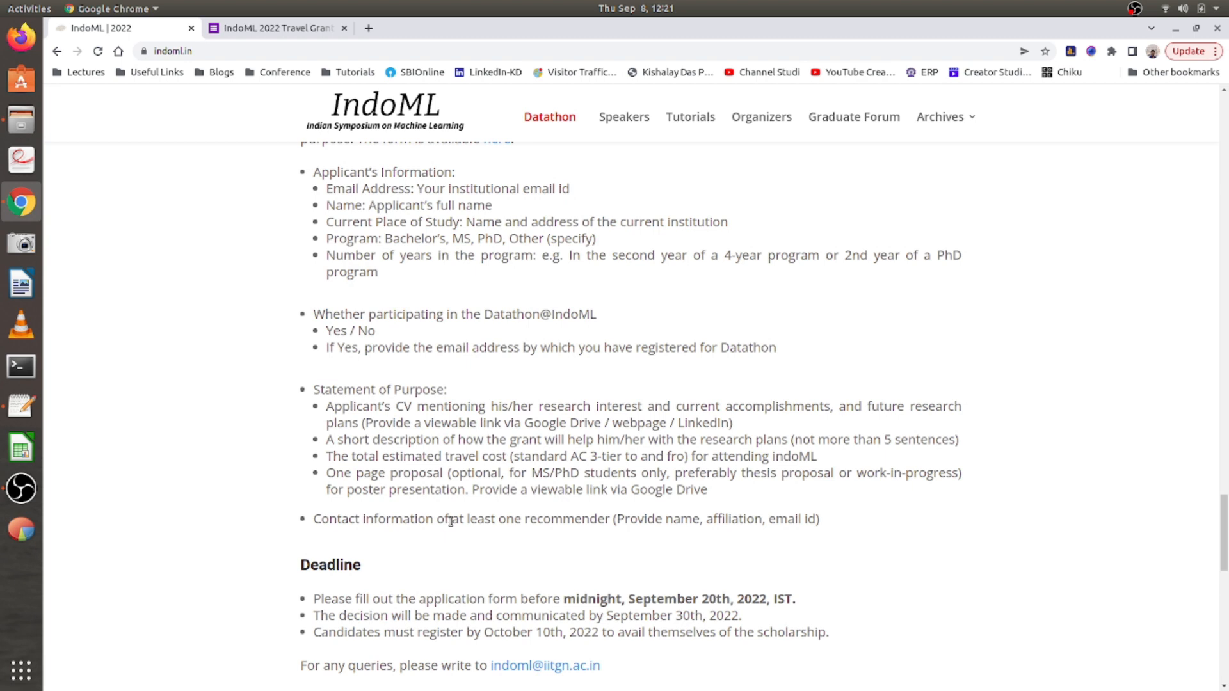
{"action": "mouse_move", "coordinate": [369, 520]}
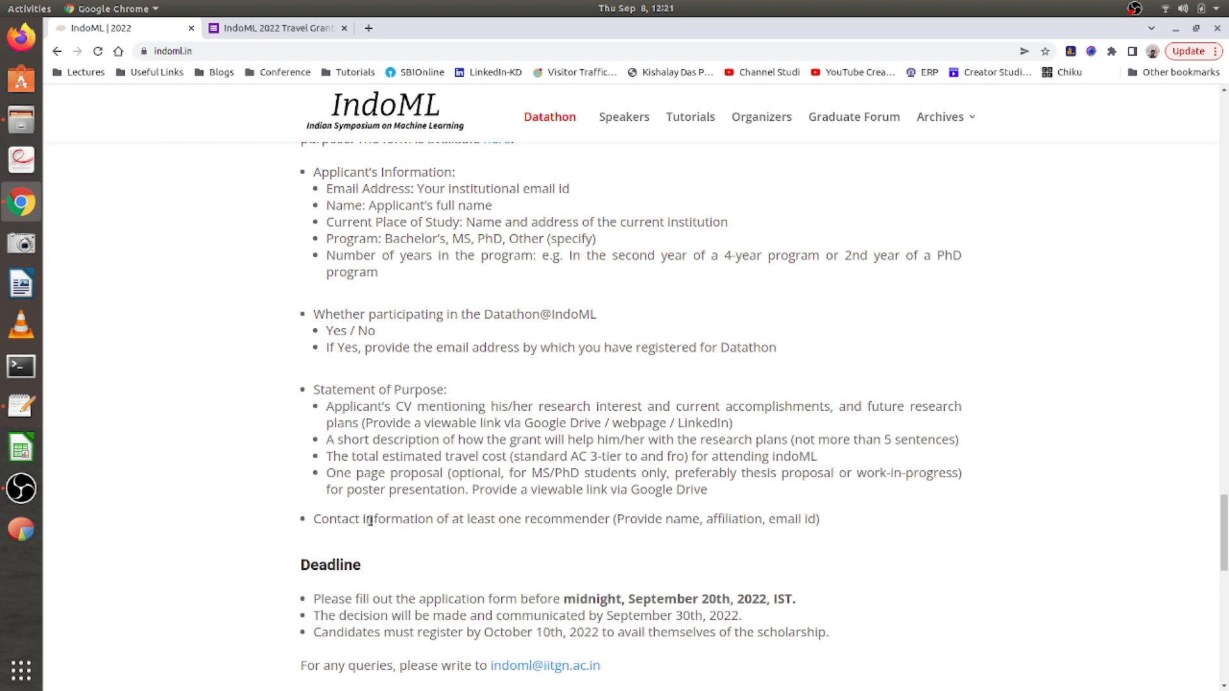
{"action": "mouse_move", "coordinate": [543, 519]}
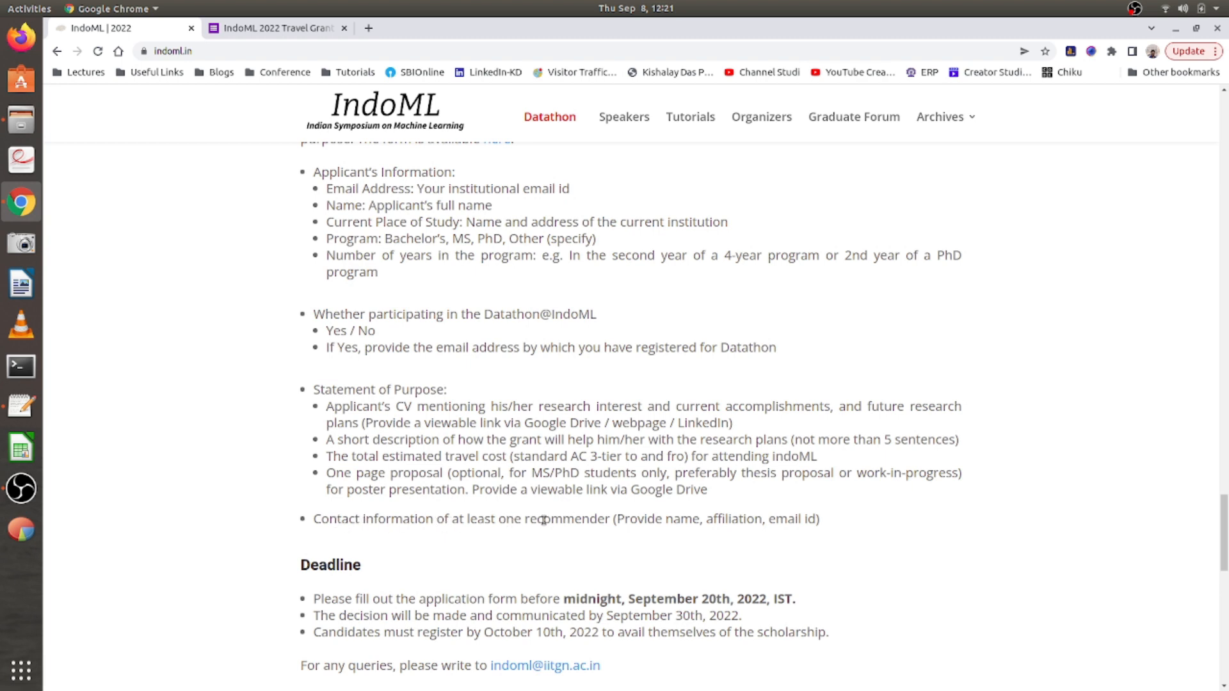
{"action": "mouse_move", "coordinate": [661, 519]}
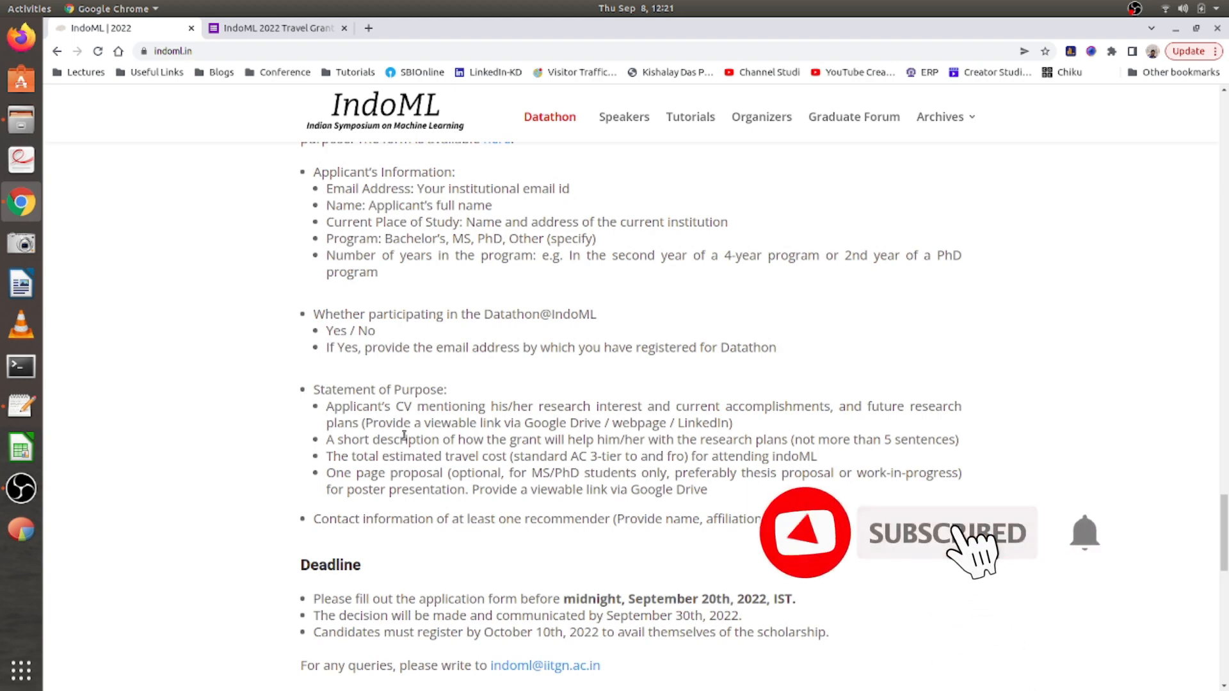
Scroll the travel grant form to the CV, description and travel cost questions.
{"action": "scroll", "scroll_direction": "up", "scroll_amount": 3}
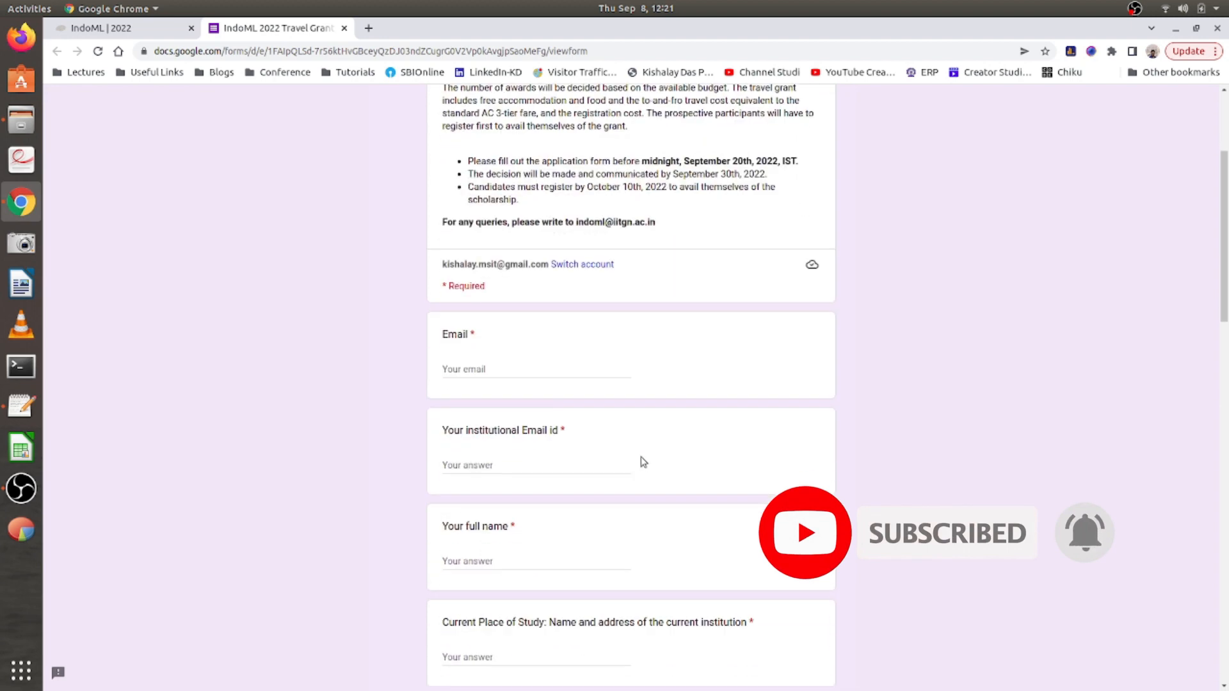
{"action": "scroll", "scroll_direction": "down", "scroll_amount": 3}
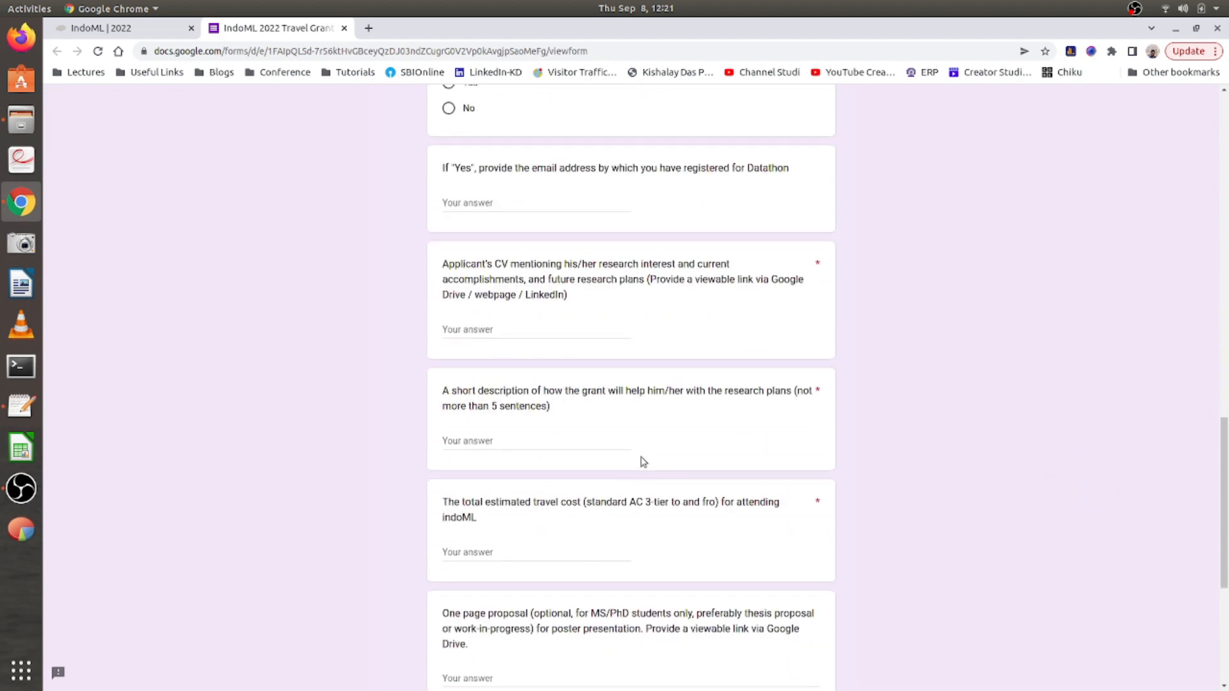
{"action": "scroll", "scroll_direction": "down", "scroll_amount": 3}
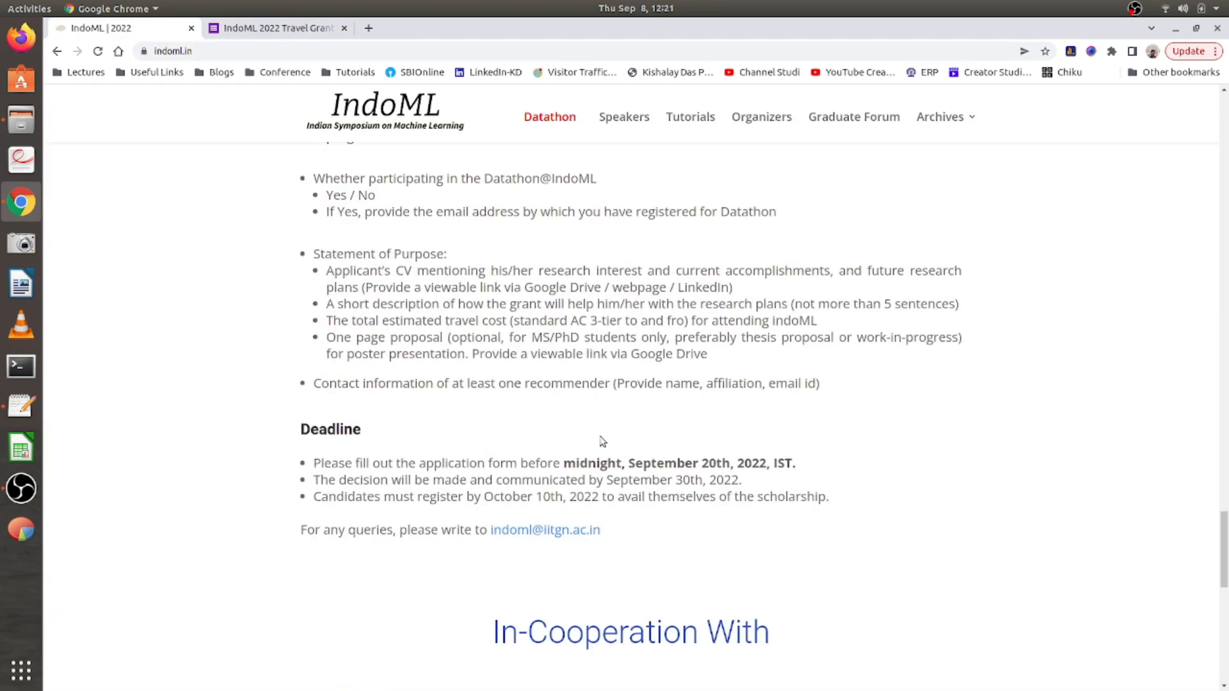
{"action": "mouse_move", "coordinate": [722, 462]}
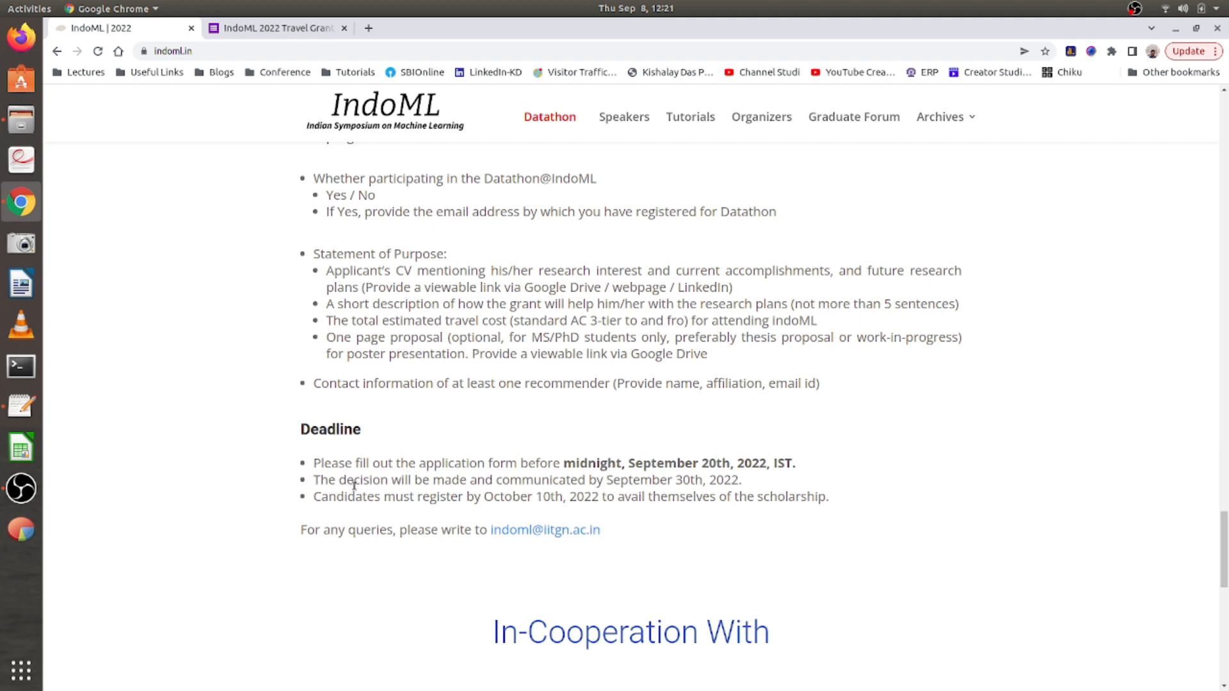
{"action": "mouse_move", "coordinate": [633, 485]}
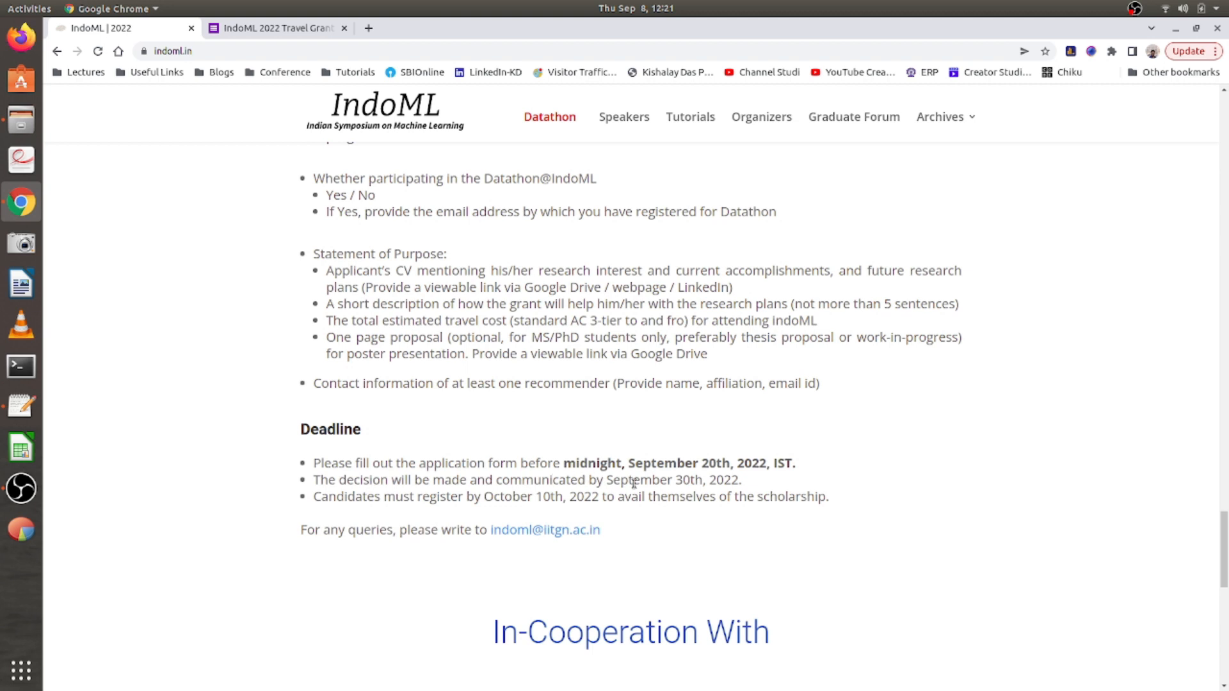
{"action": "mouse_move", "coordinate": [341, 510]}
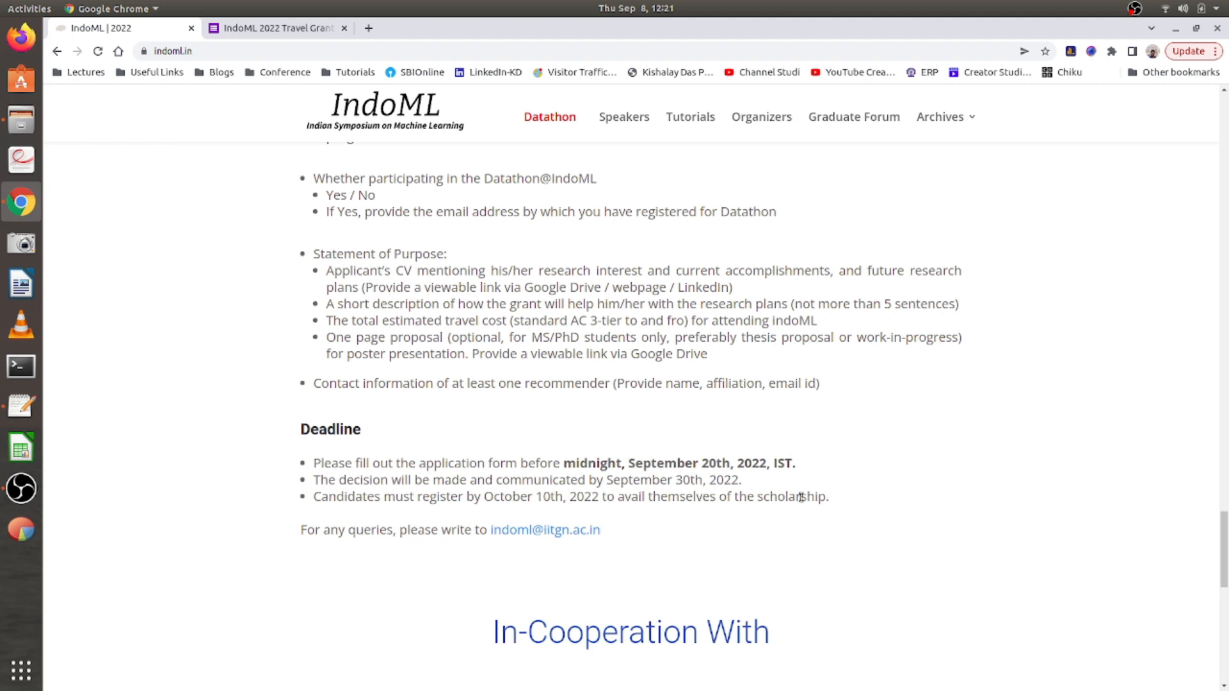
{"action": "mouse_move", "coordinate": [544, 530]}
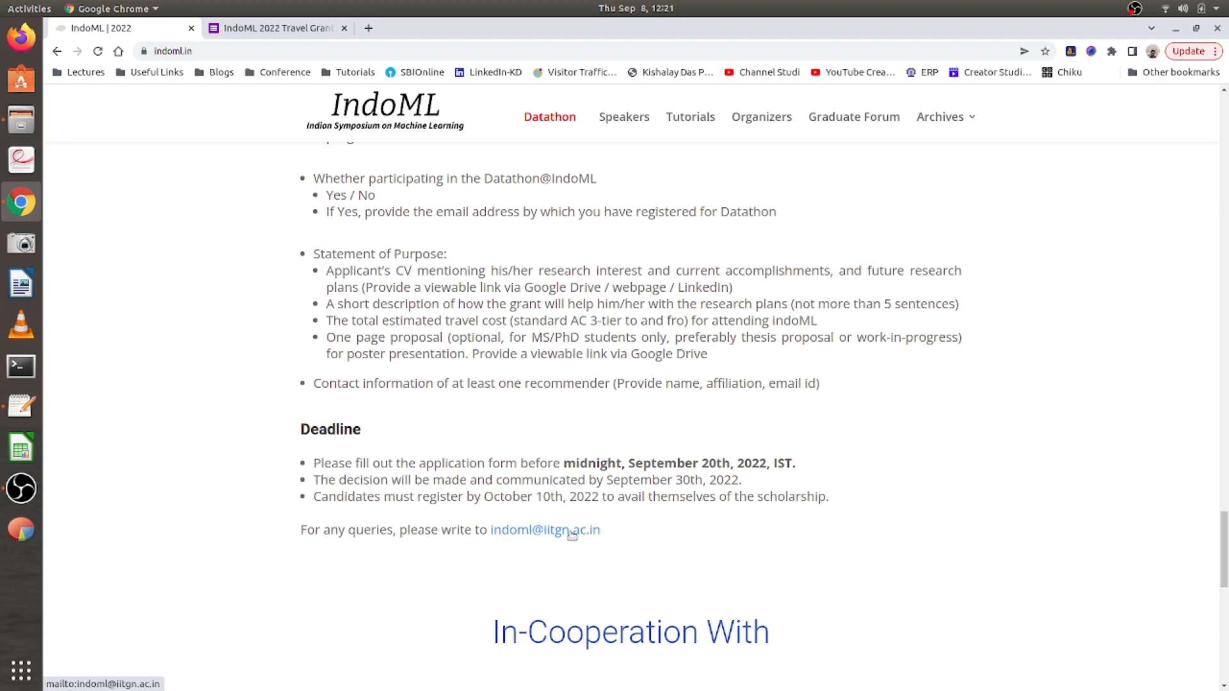
{"action": "mouse_move", "coordinate": [601, 535]}
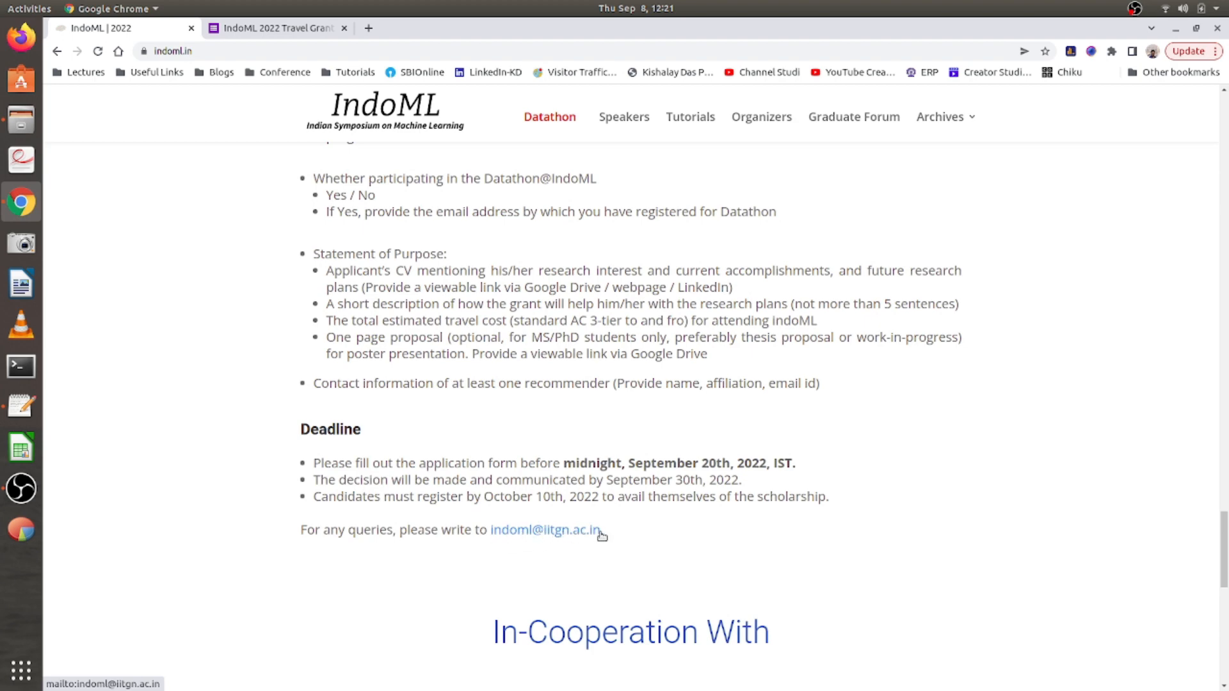
Scroll the indoml.in page back up to the Graduate Forum heading.
{"action": "scroll", "scroll_direction": "up", "scroll_amount": 3}
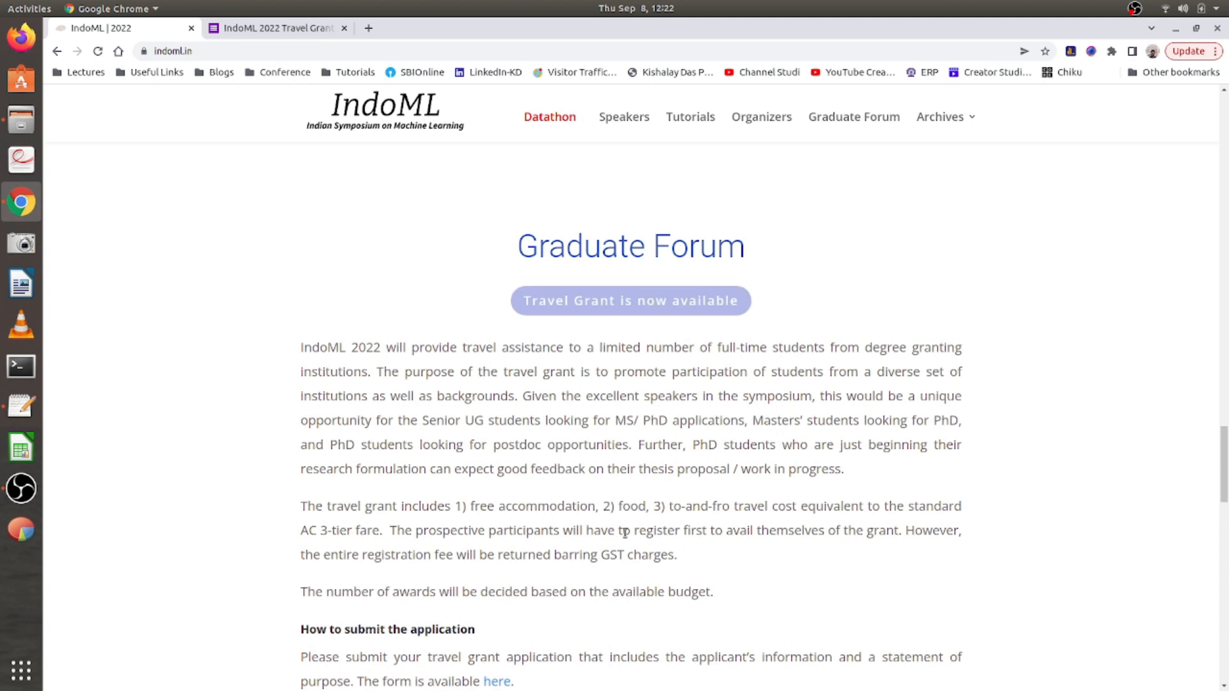
{"action": "mouse_move", "coordinate": [630, 300]}
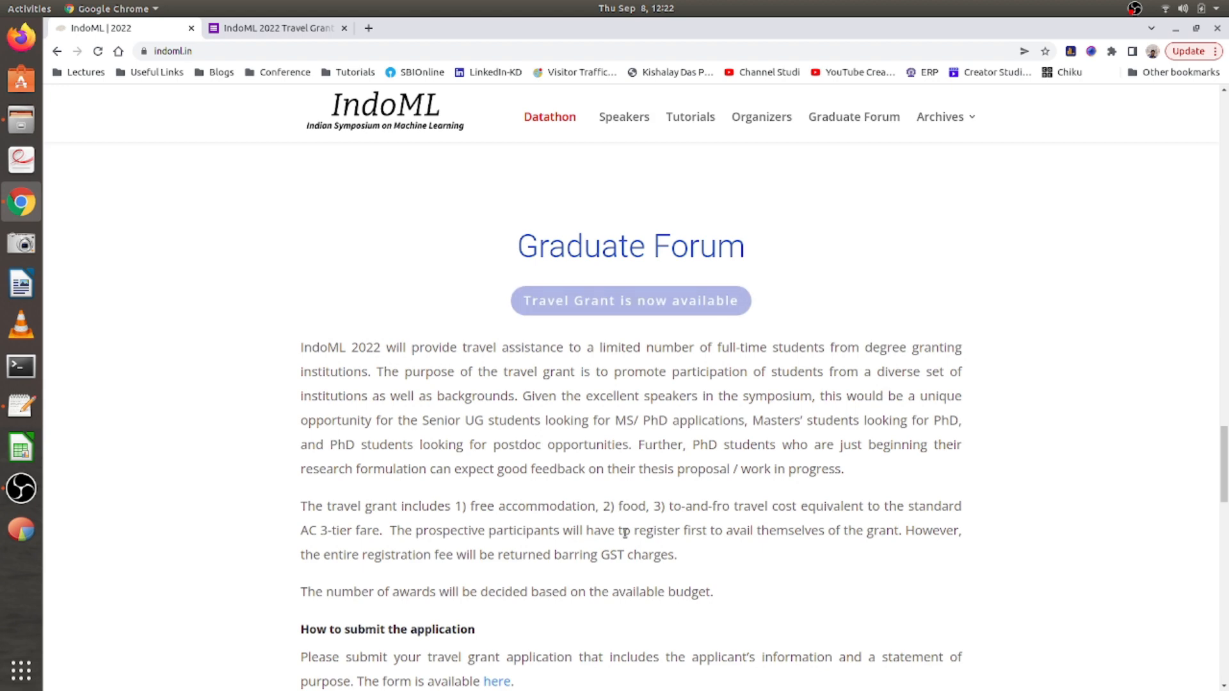
Scroll past the application requirements to the Deadline details and queries contact email.
{"action": "scroll", "scroll_direction": "down", "scroll_amount": 3}
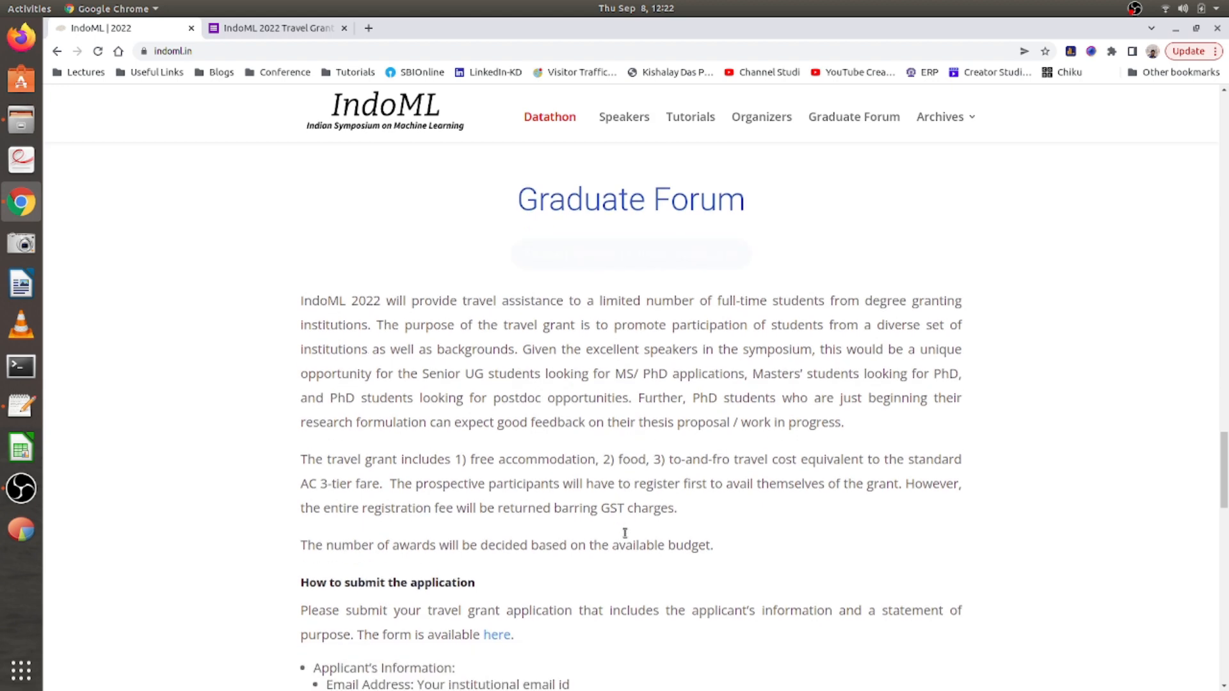
{"action": "scroll", "scroll_direction": "down", "scroll_amount": 3}
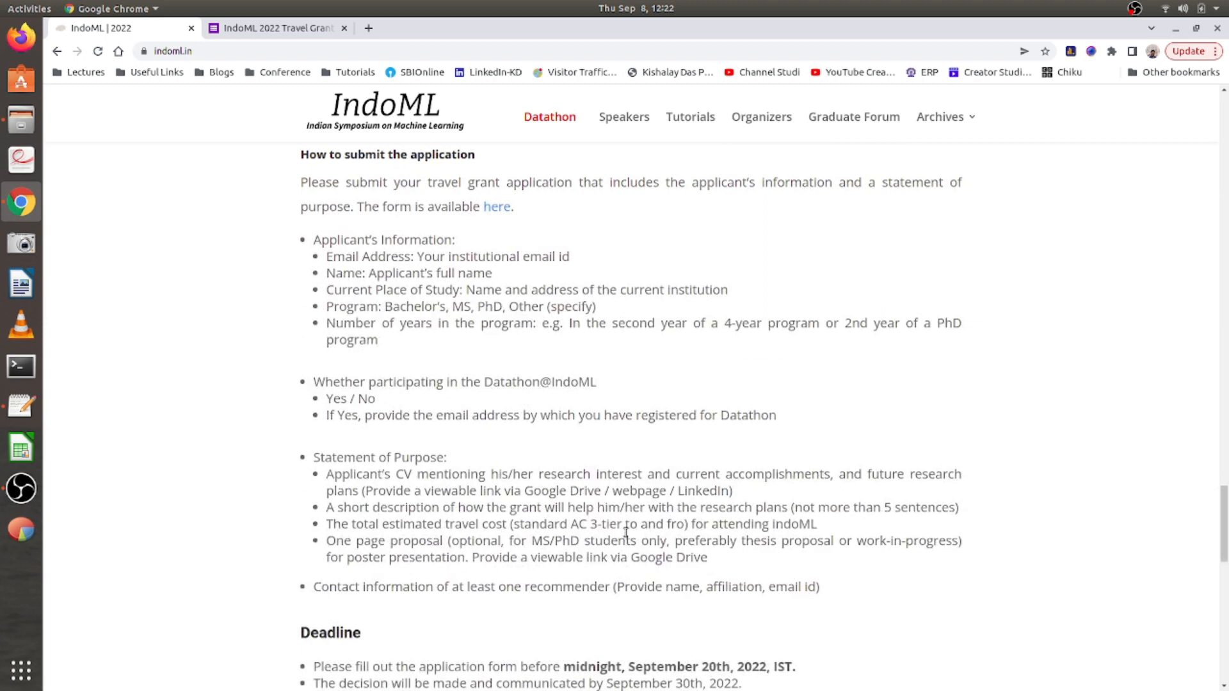
{"action": "scroll", "scroll_direction": "down", "scroll_amount": 3}
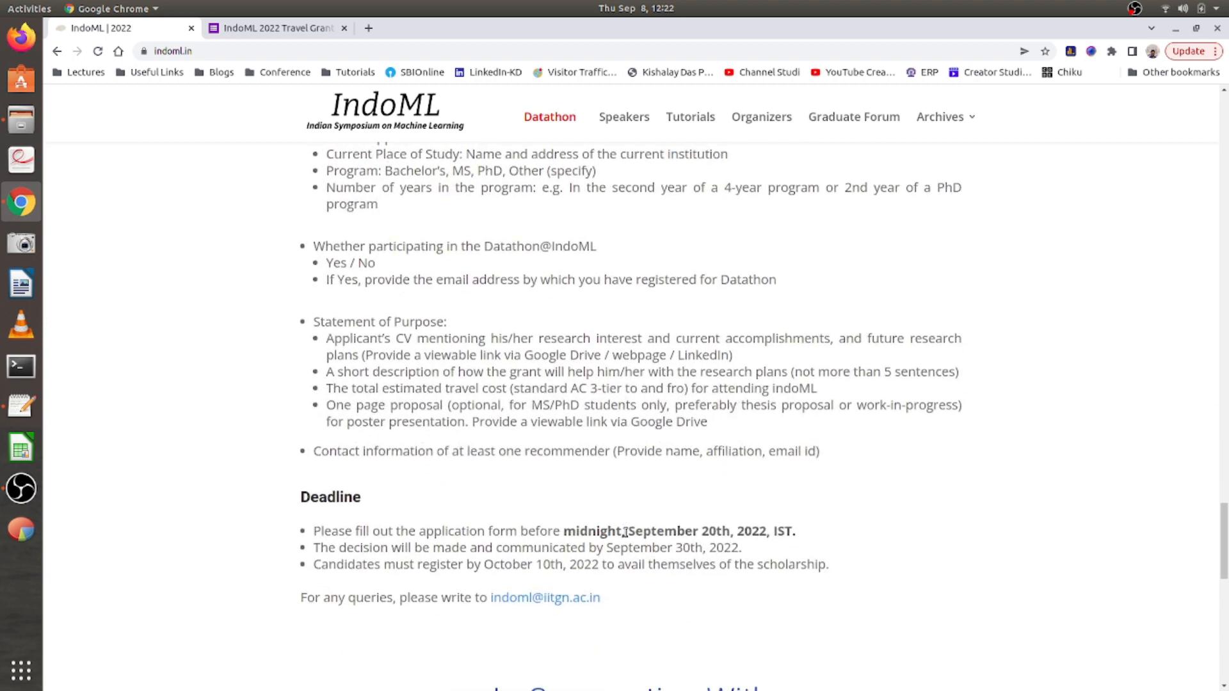